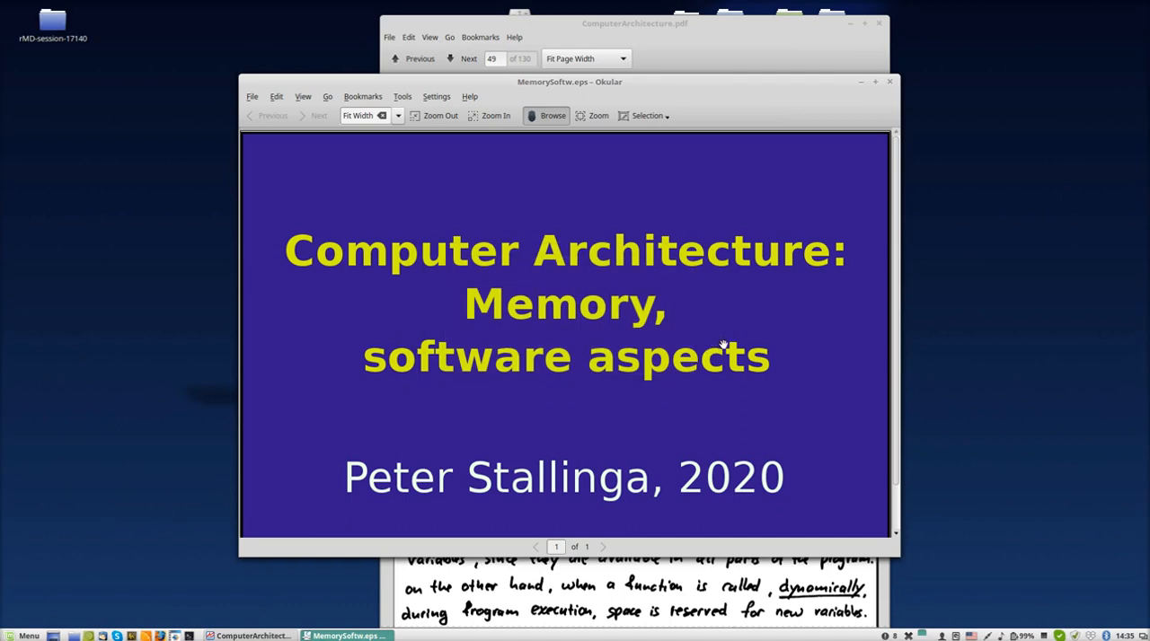
pyautogui.moveTo(729, 363)
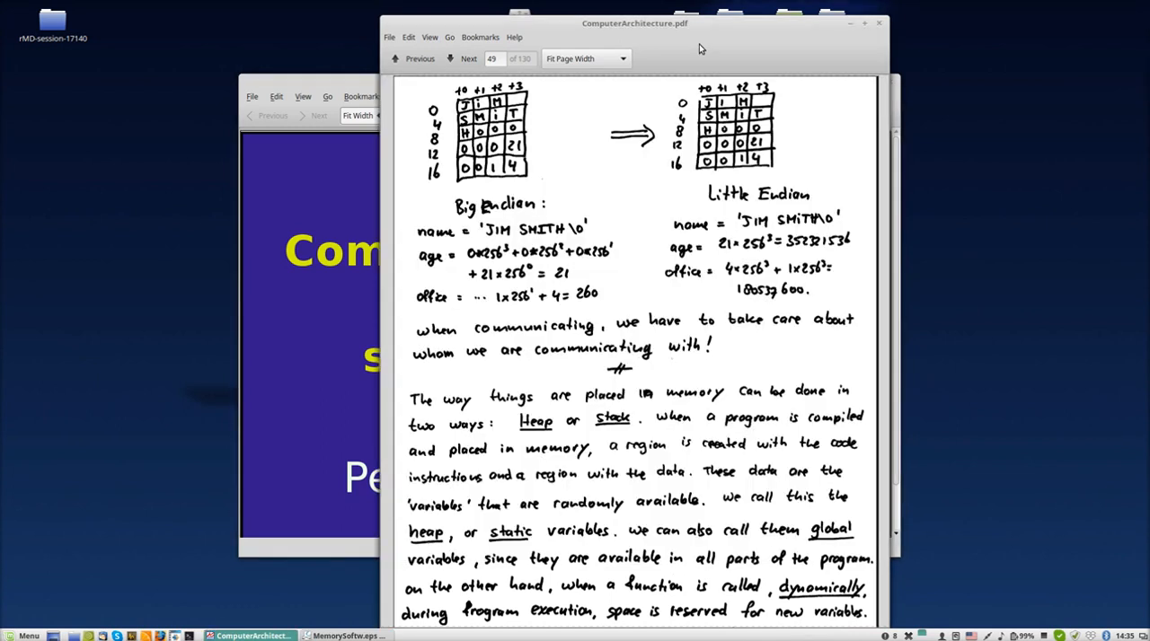
# Scroll down to the heap versus stack paragraph on page 49, past the endianness diagrams
pyautogui.scroll(-3)
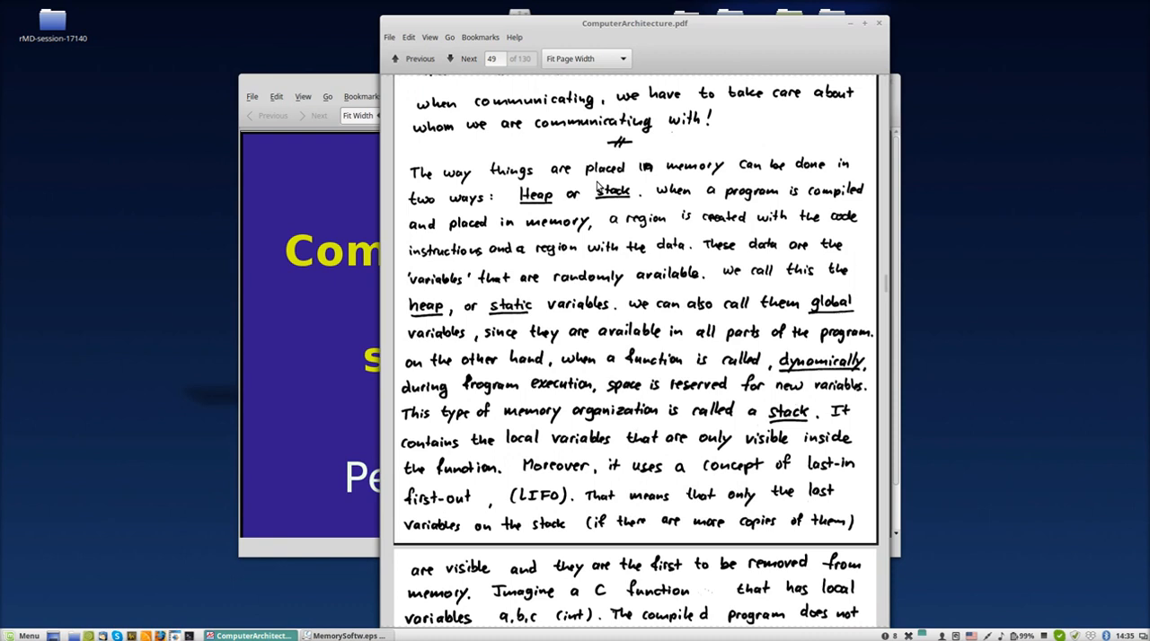
pyautogui.moveTo(652, 237)
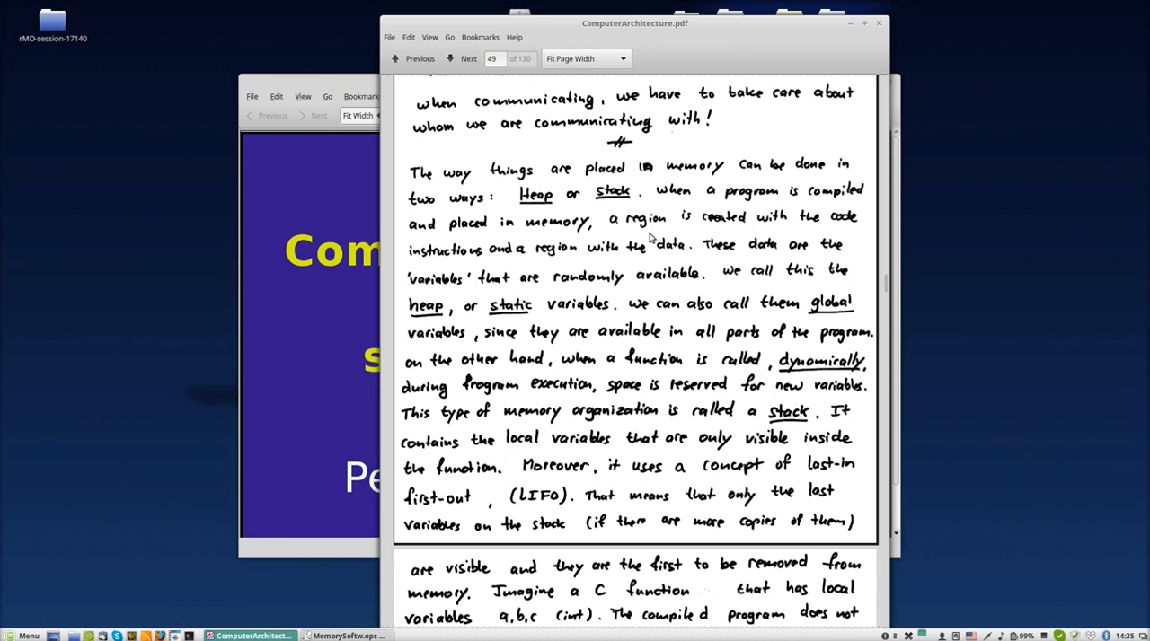
pyautogui.moveTo(647, 273)
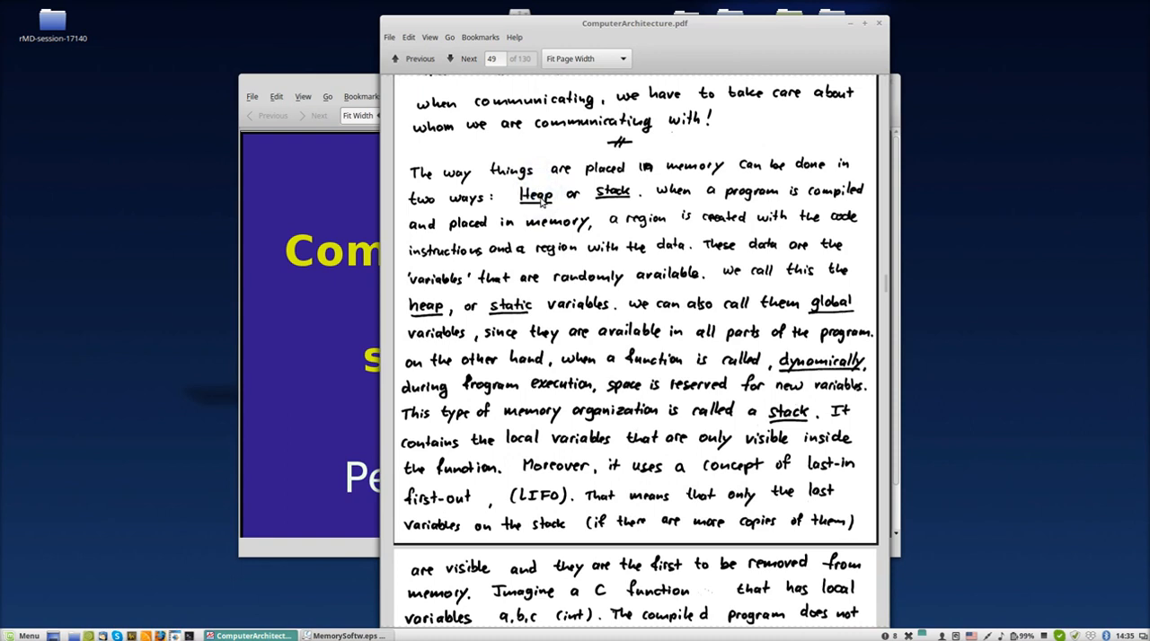
pyautogui.moveTo(540, 209)
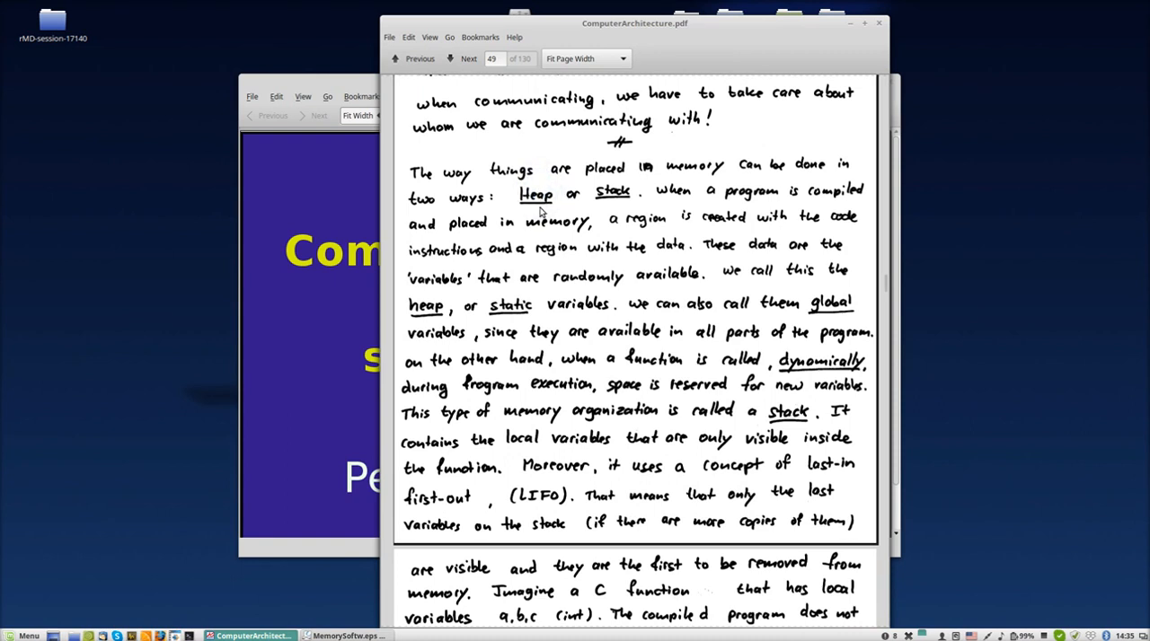
pyautogui.moveTo(548, 198)
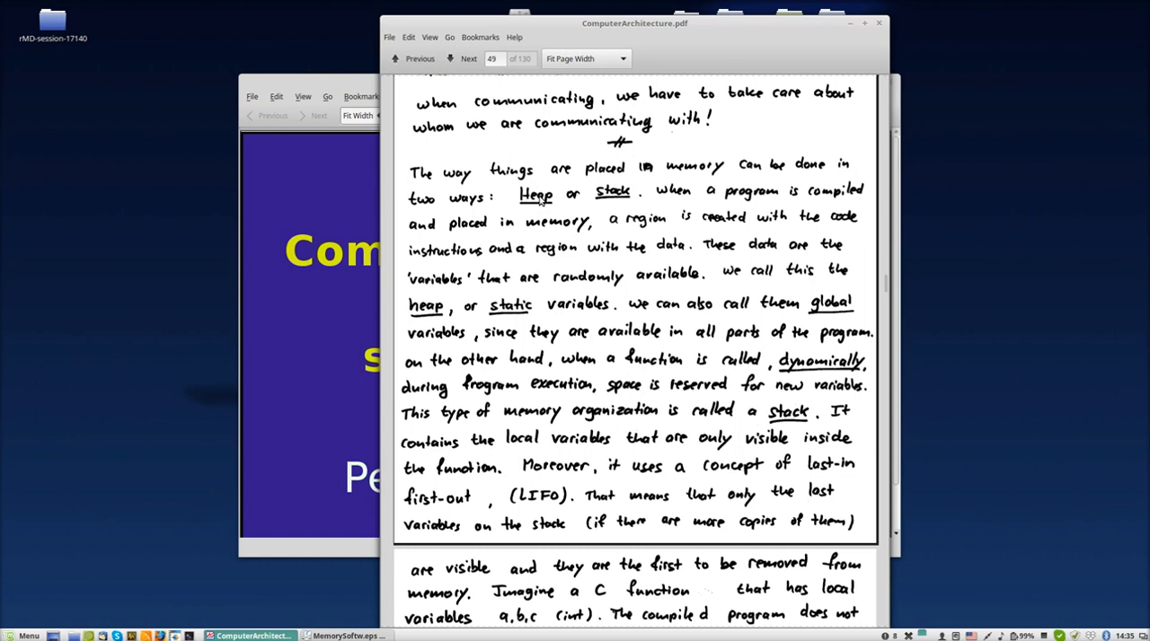
pyautogui.moveTo(543, 199)
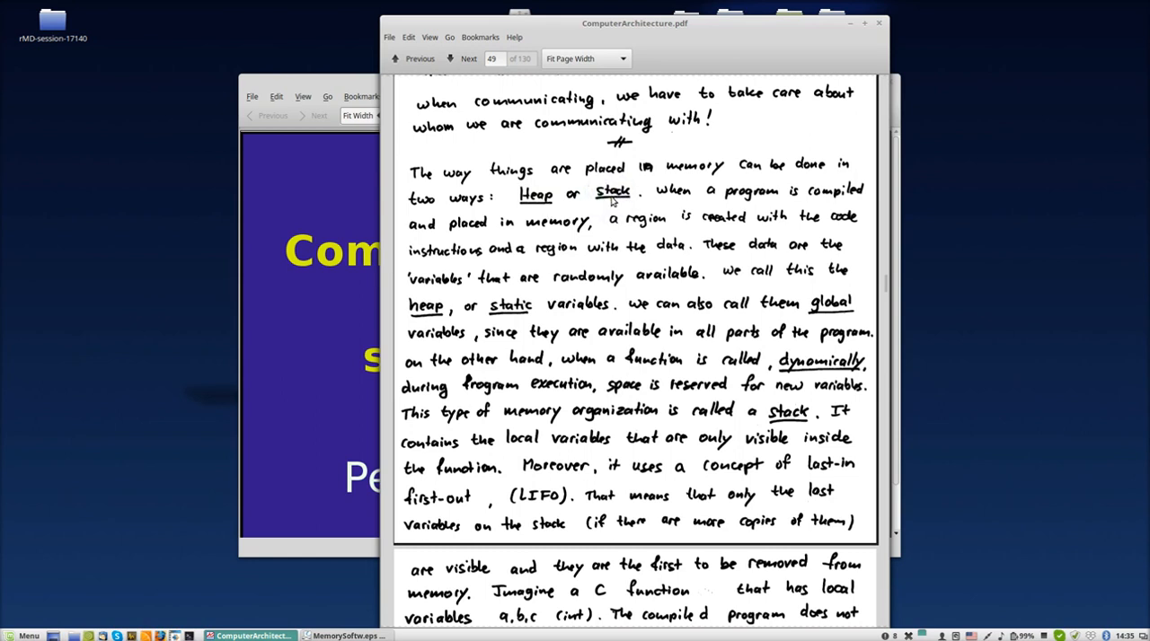
pyautogui.moveTo(629, 201)
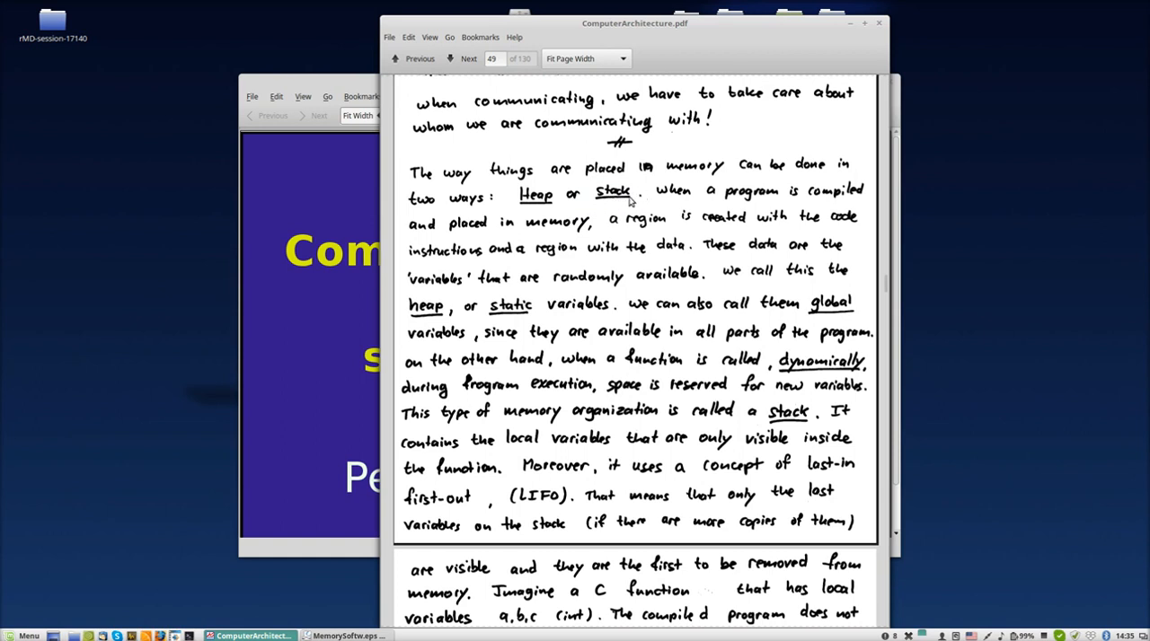
pyautogui.moveTo(629, 200)
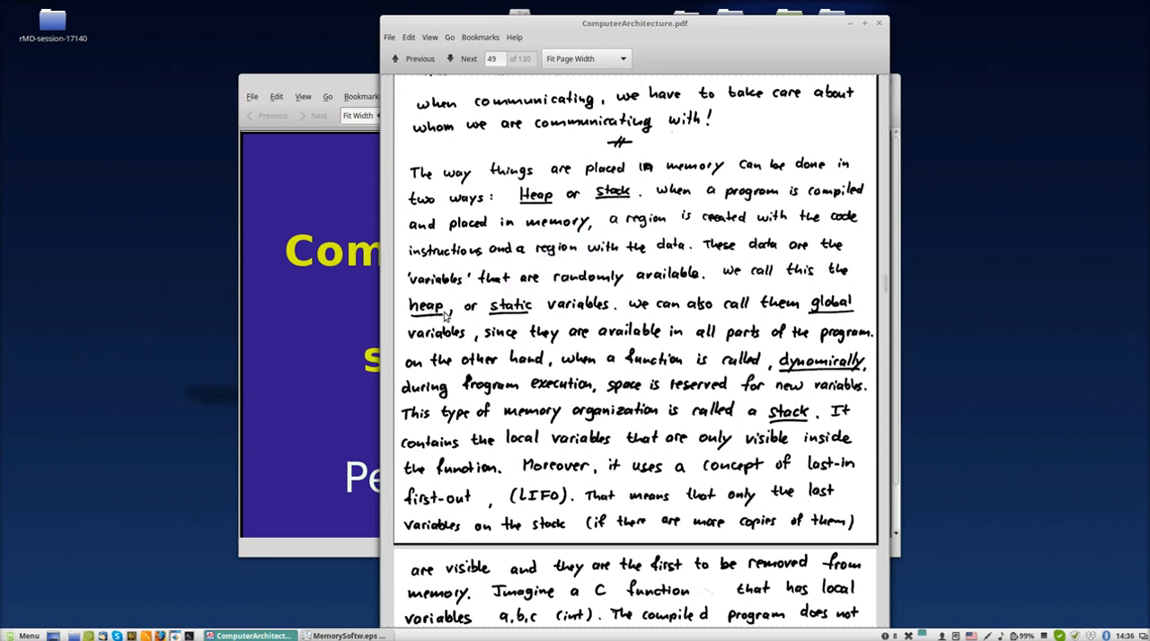
pyautogui.moveTo(699, 315)
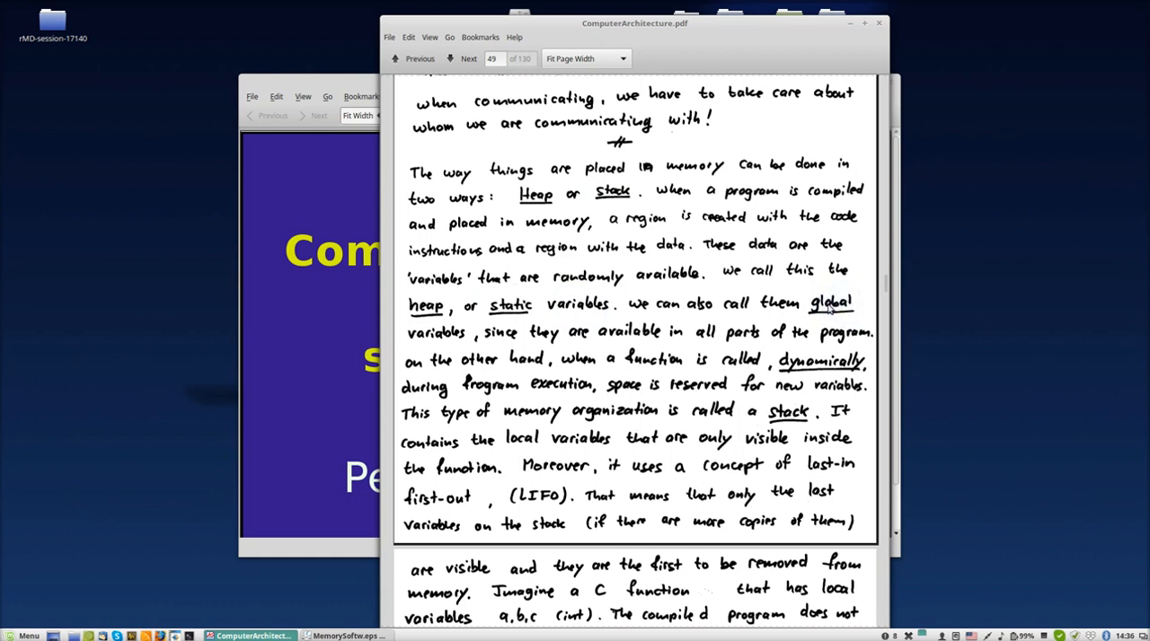
pyautogui.moveTo(496, 314)
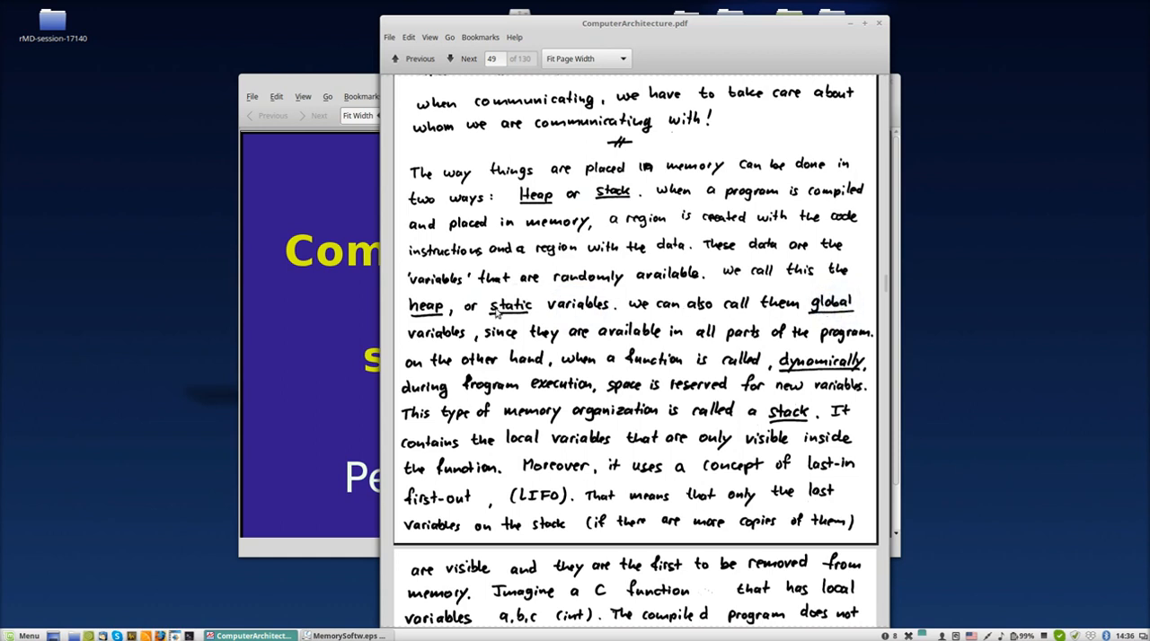
pyautogui.moveTo(542, 313)
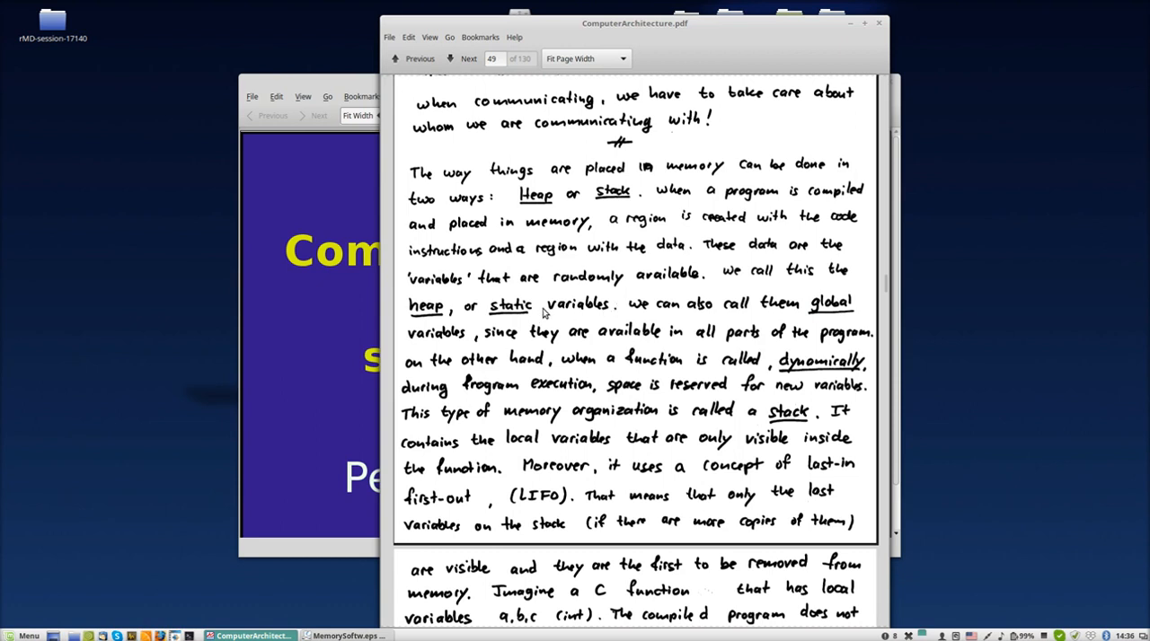
pyautogui.moveTo(643, 309)
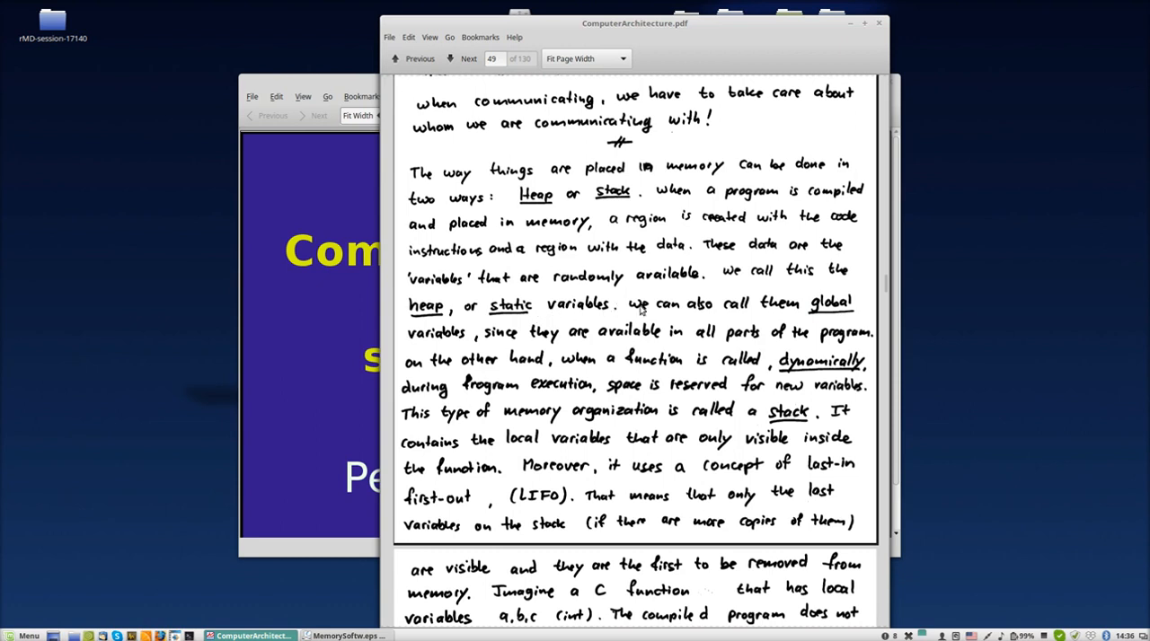
pyautogui.moveTo(814, 368)
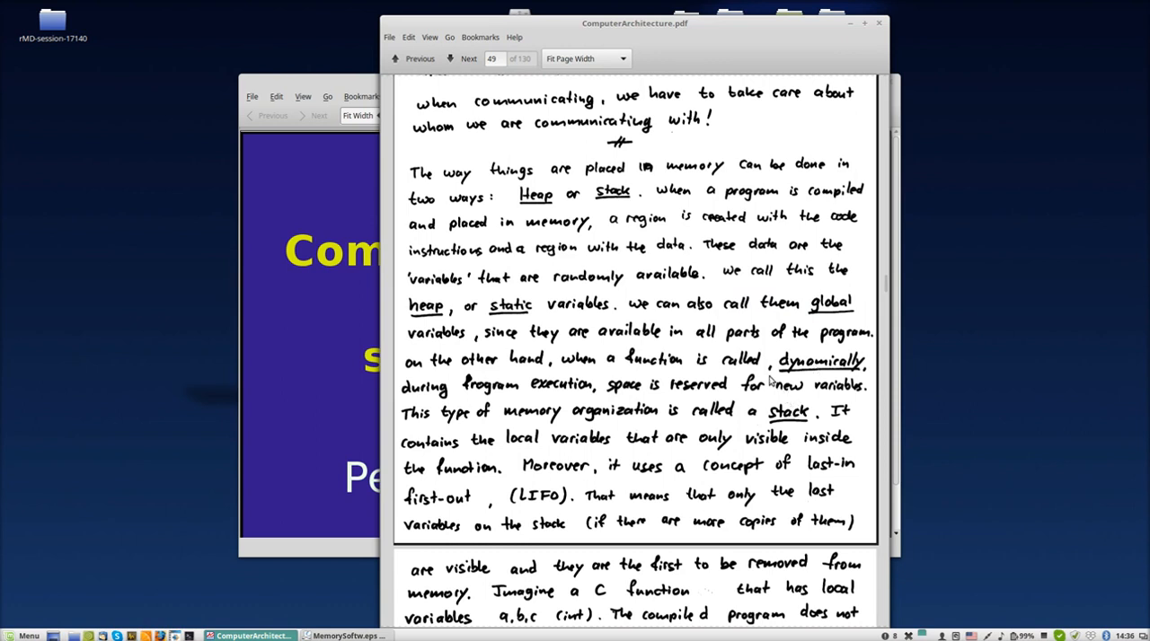
pyautogui.scroll(-3)
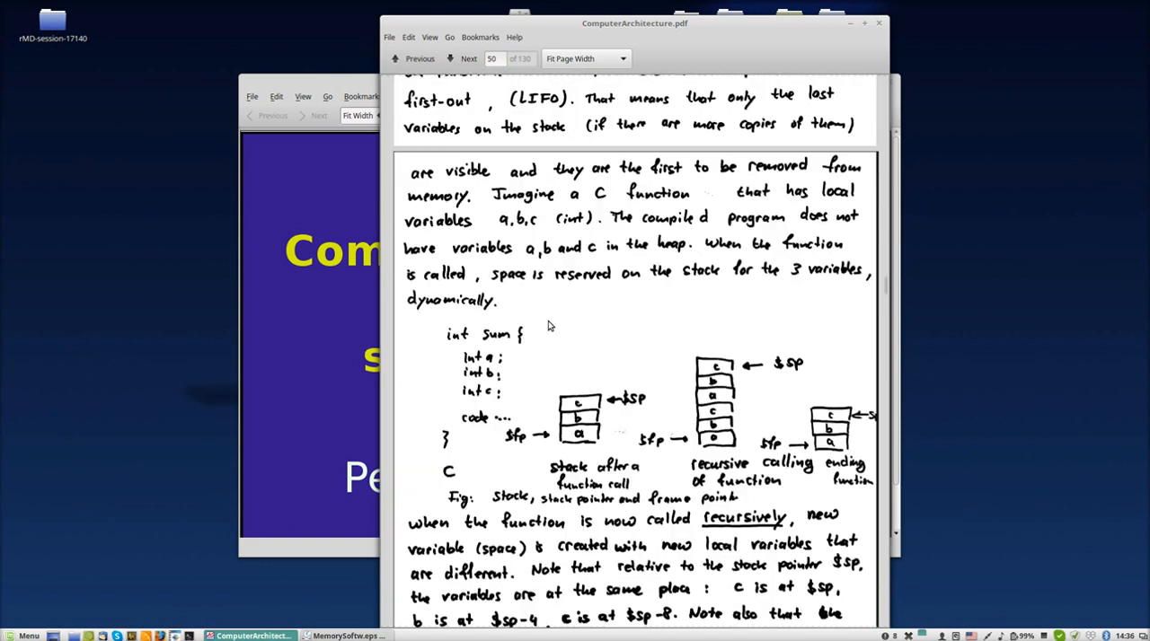
pyautogui.scroll(-3)
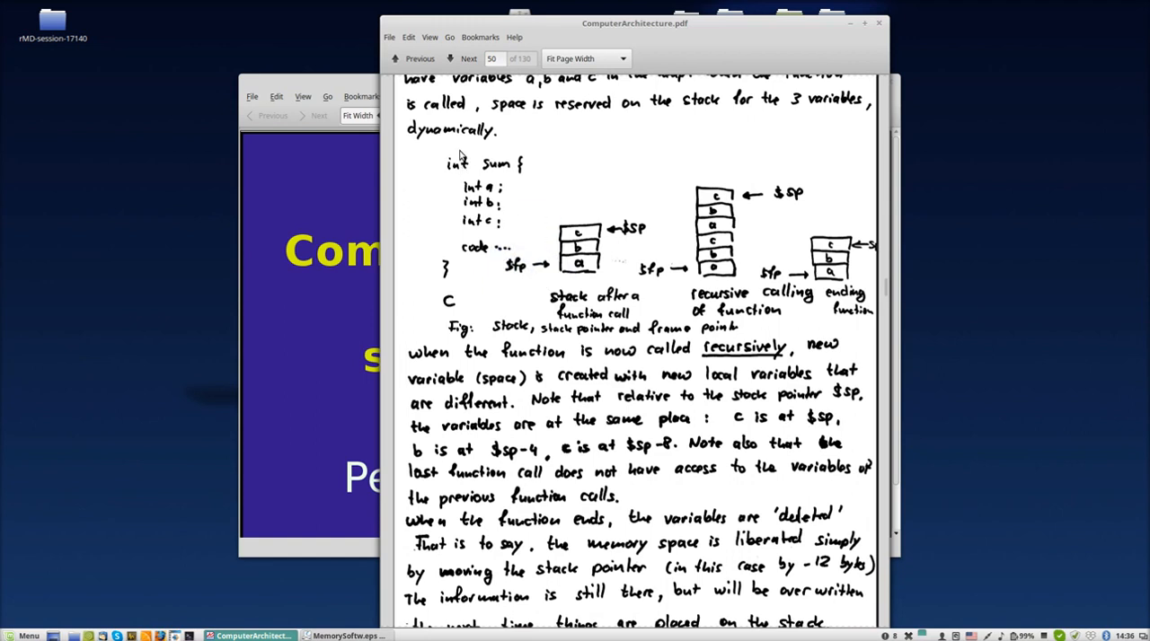
pyautogui.moveTo(501, 173)
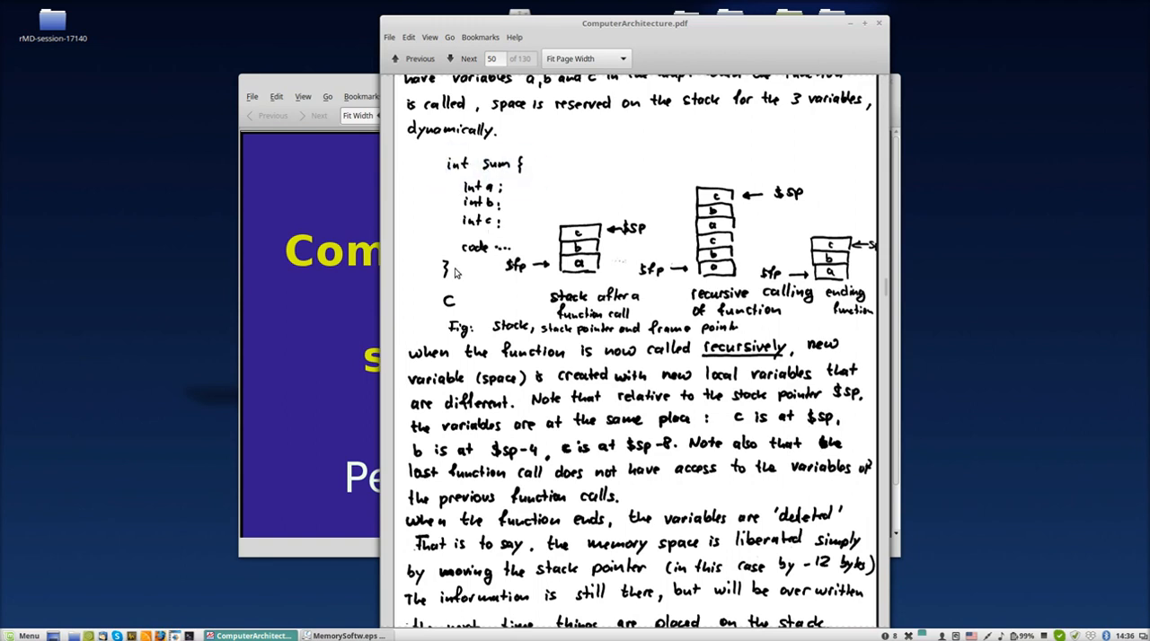
pyautogui.moveTo(489, 180)
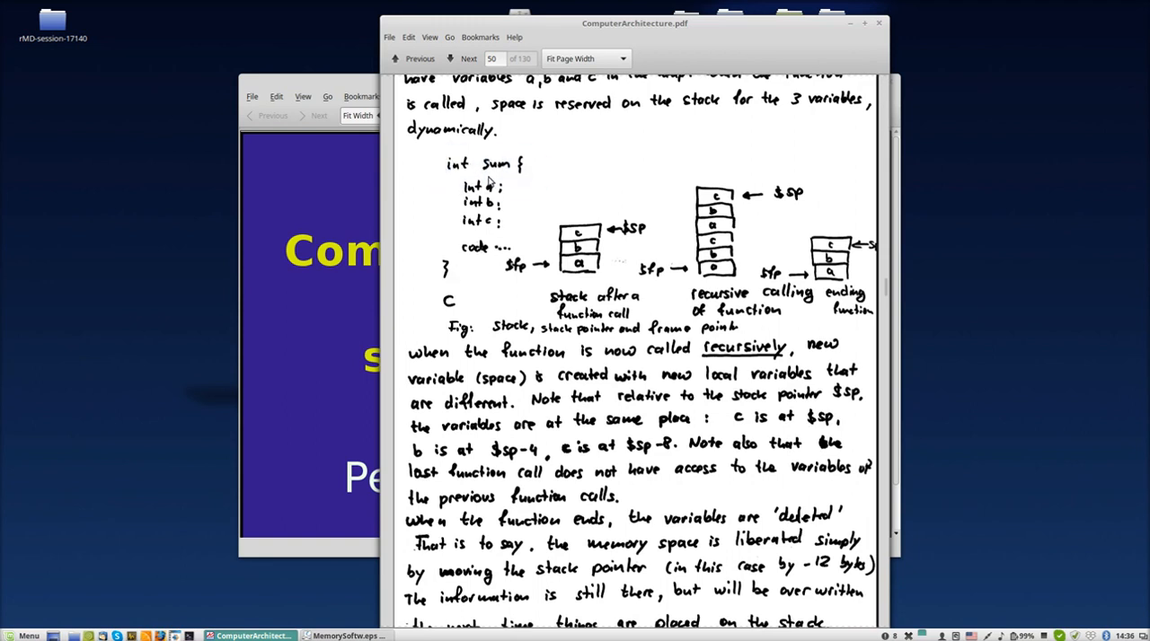
pyautogui.moveTo(485, 197)
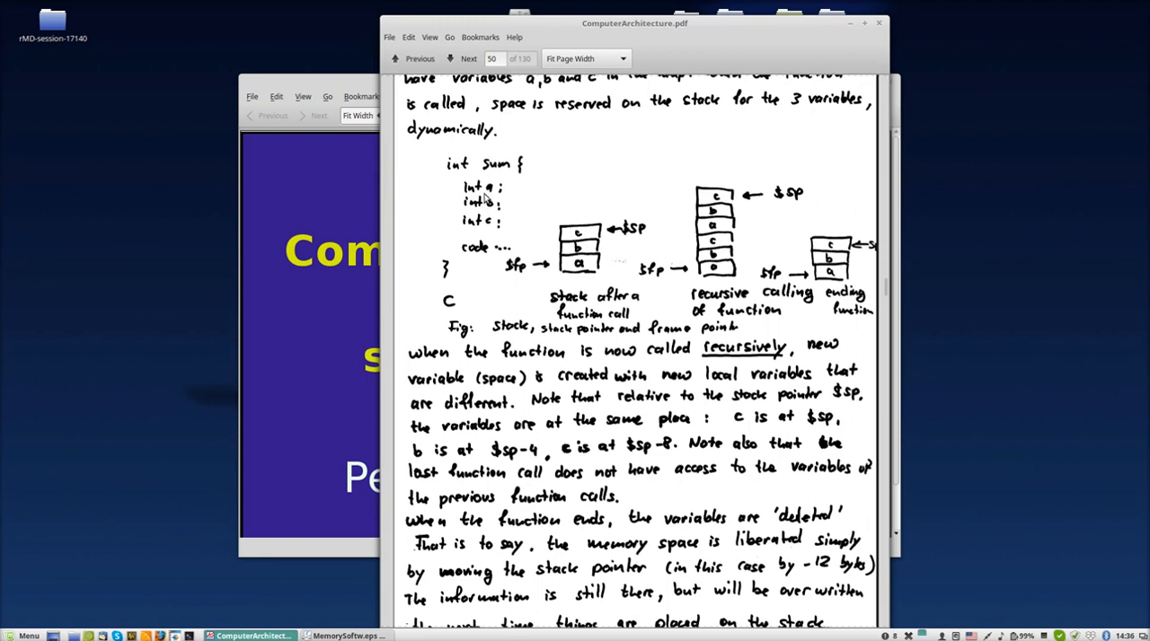
pyautogui.moveTo(492, 255)
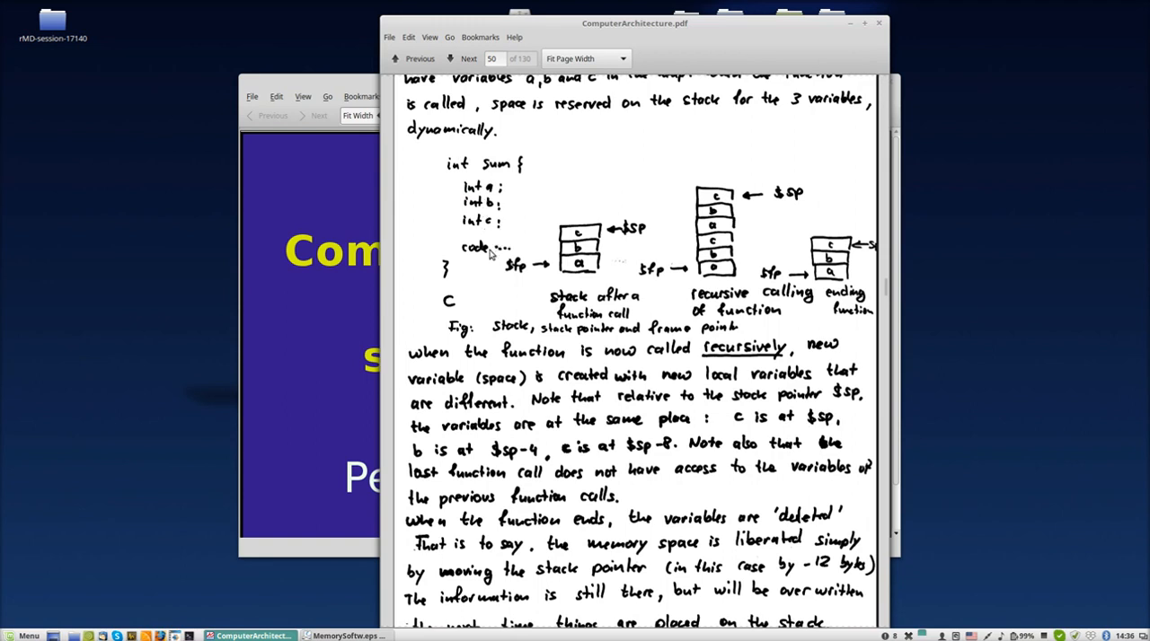
pyautogui.moveTo(584, 273)
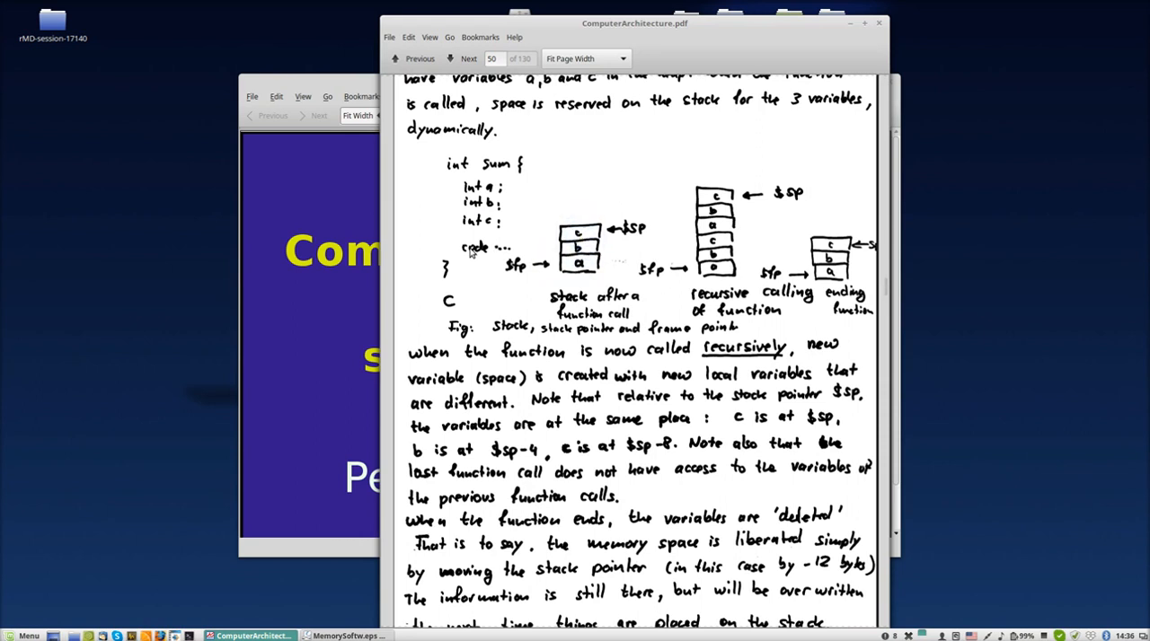
pyautogui.moveTo(485, 227)
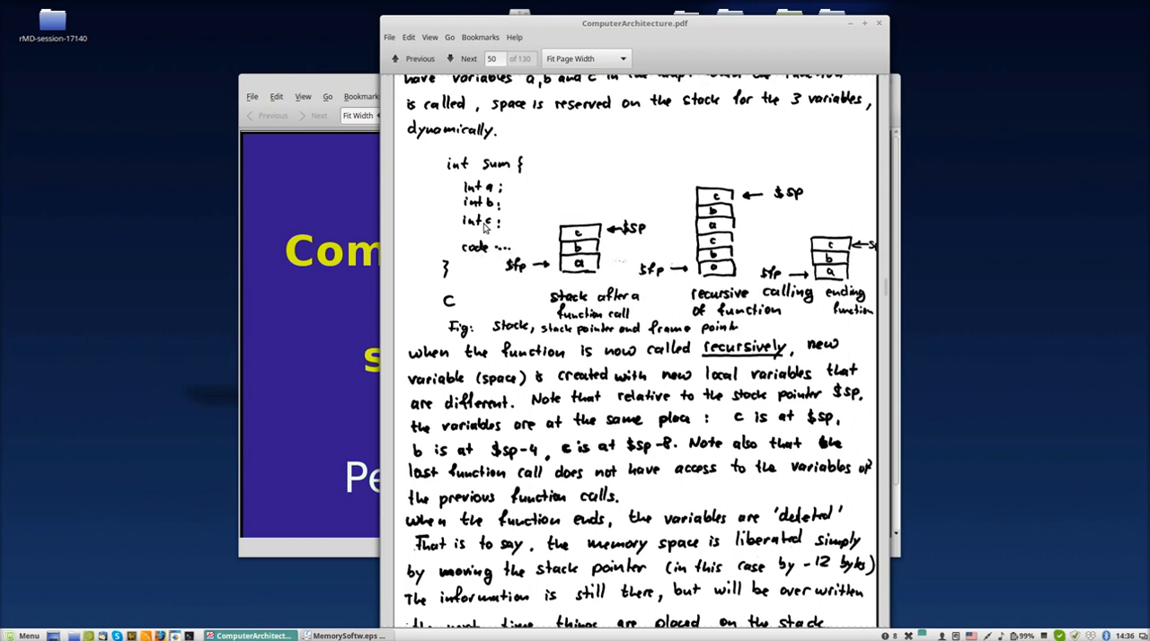
pyautogui.moveTo(479, 250)
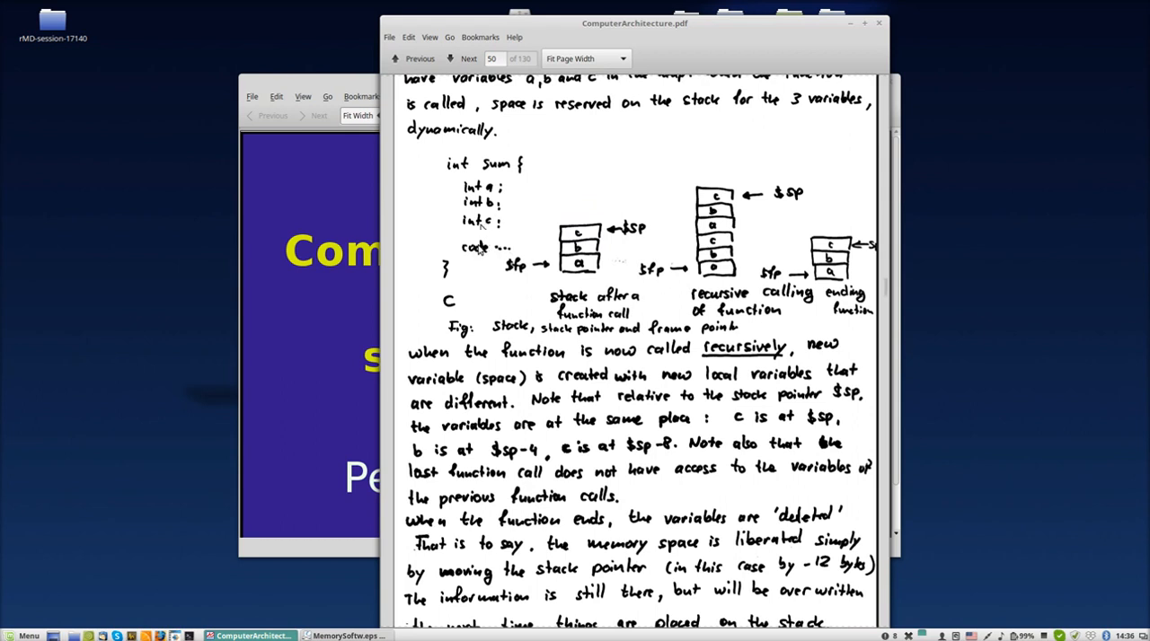
pyautogui.moveTo(500, 205)
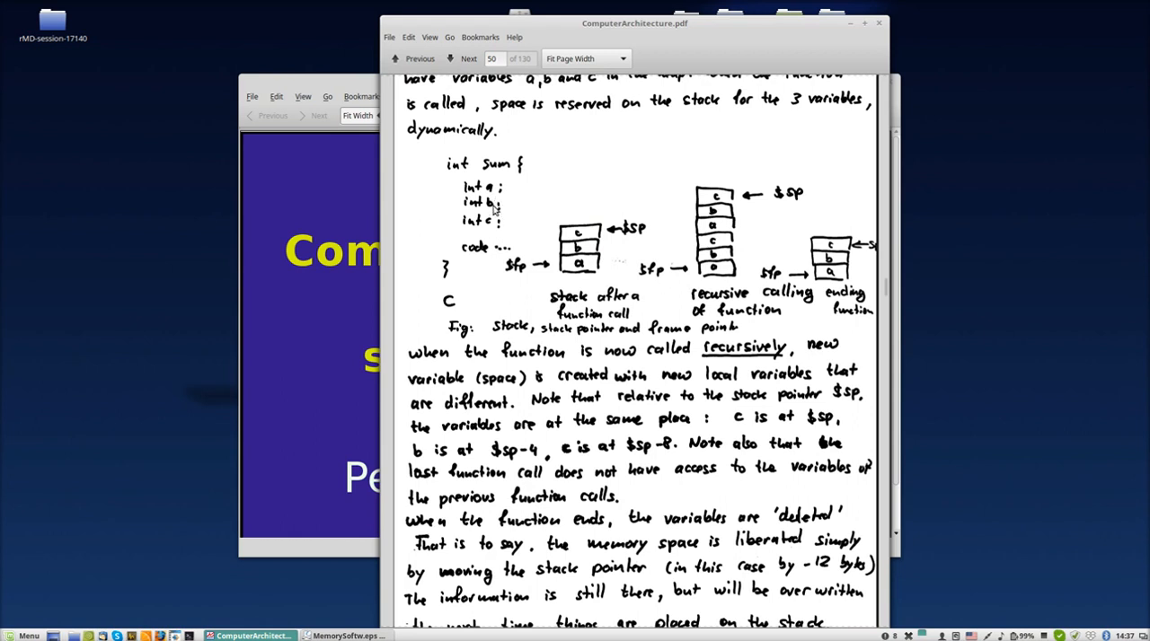
pyautogui.moveTo(492, 205)
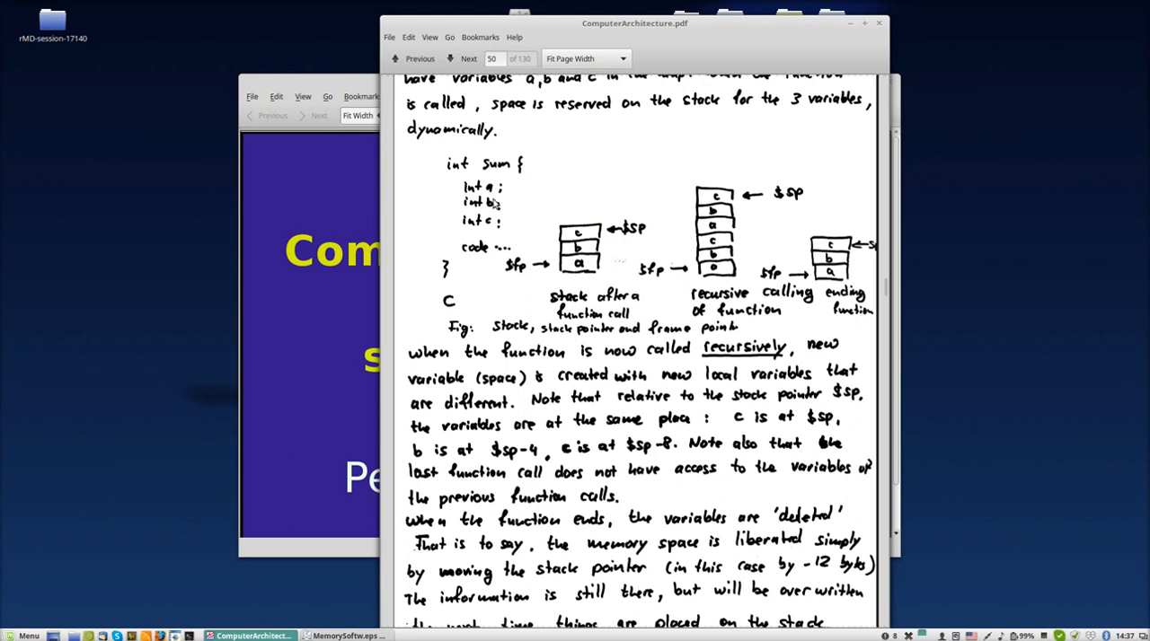
pyautogui.moveTo(492, 201)
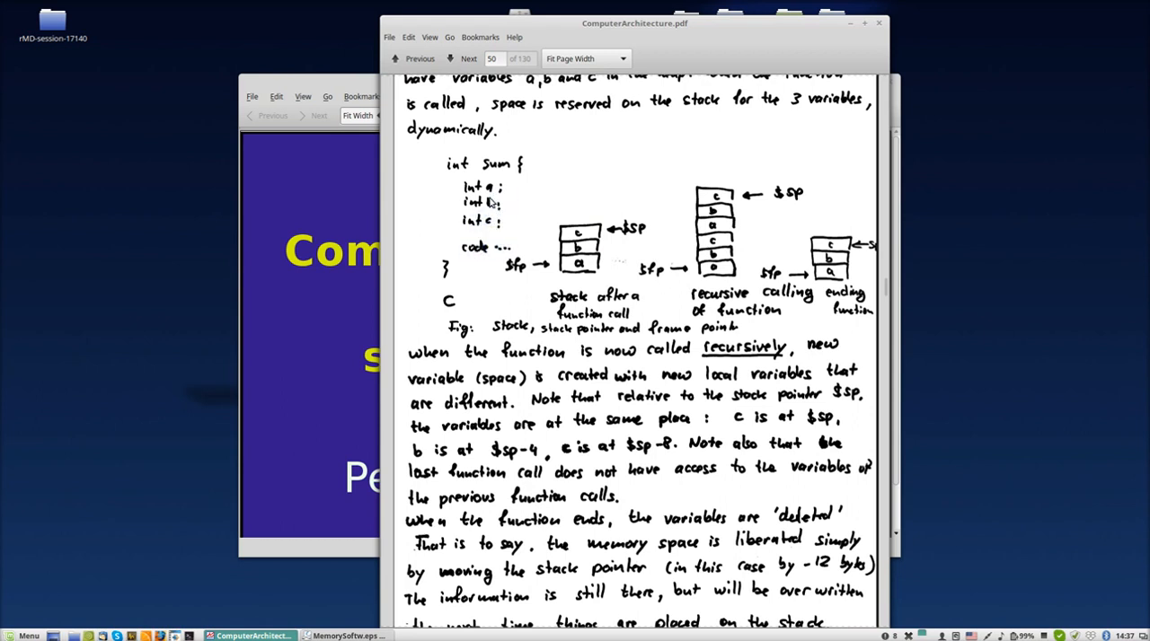
pyautogui.moveTo(488, 204)
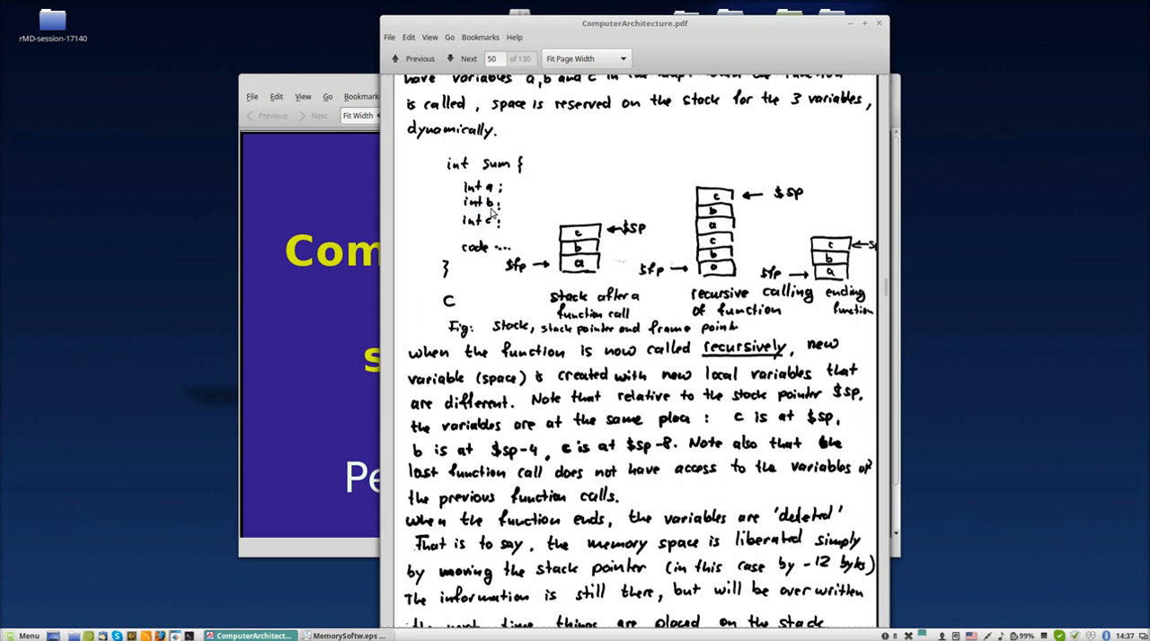
pyautogui.moveTo(489, 212)
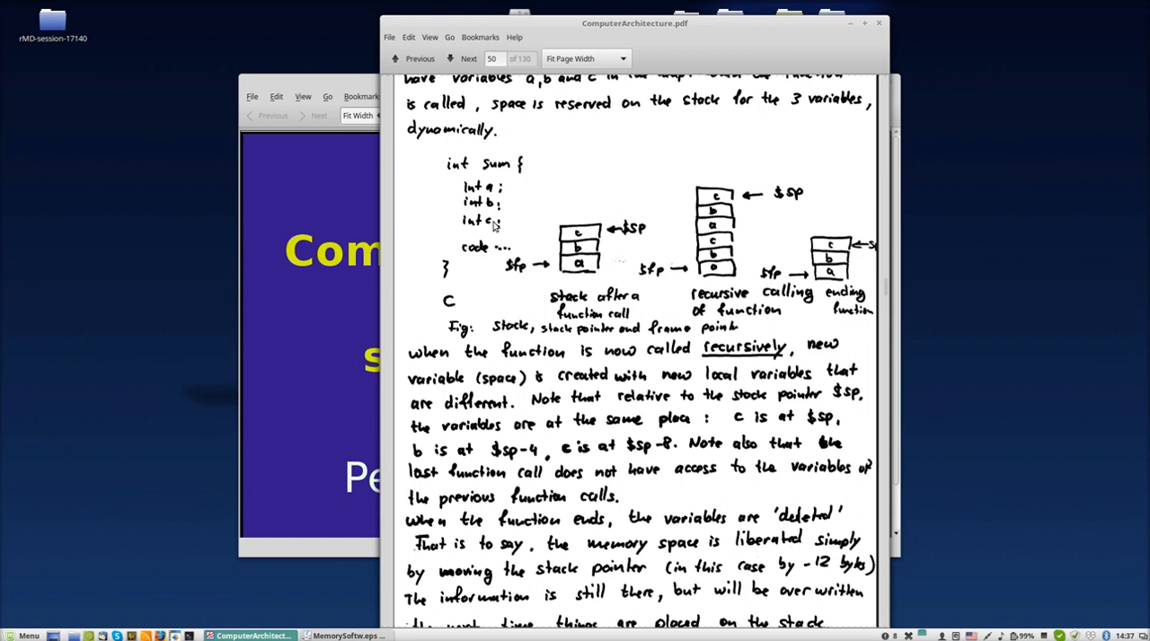
pyautogui.moveTo(492, 223)
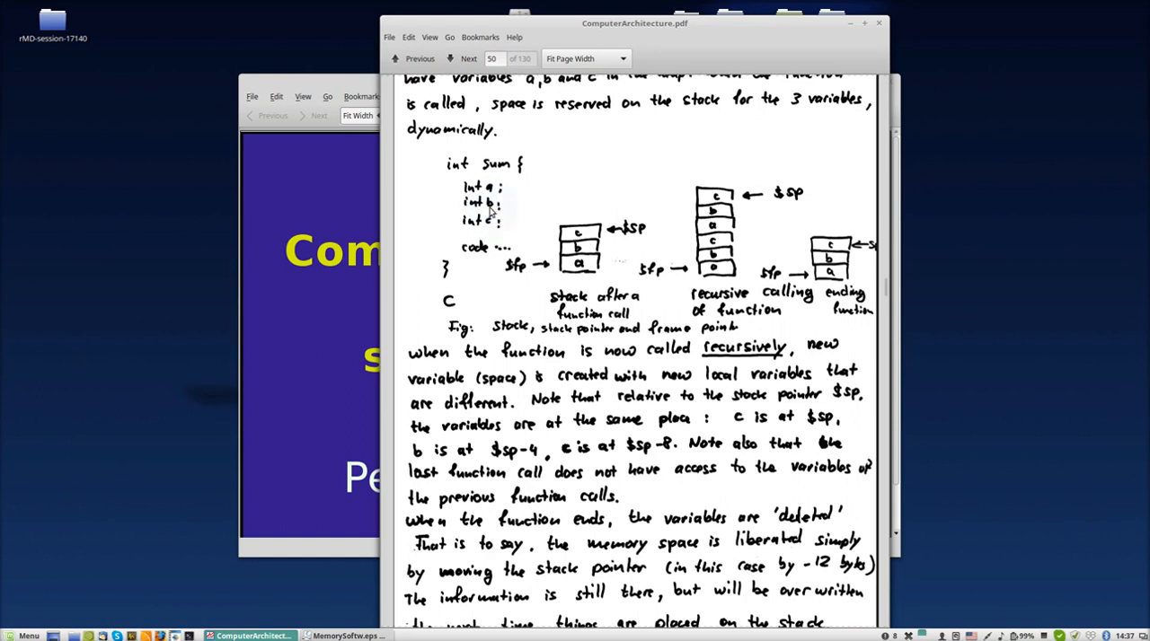
pyautogui.moveTo(576, 271)
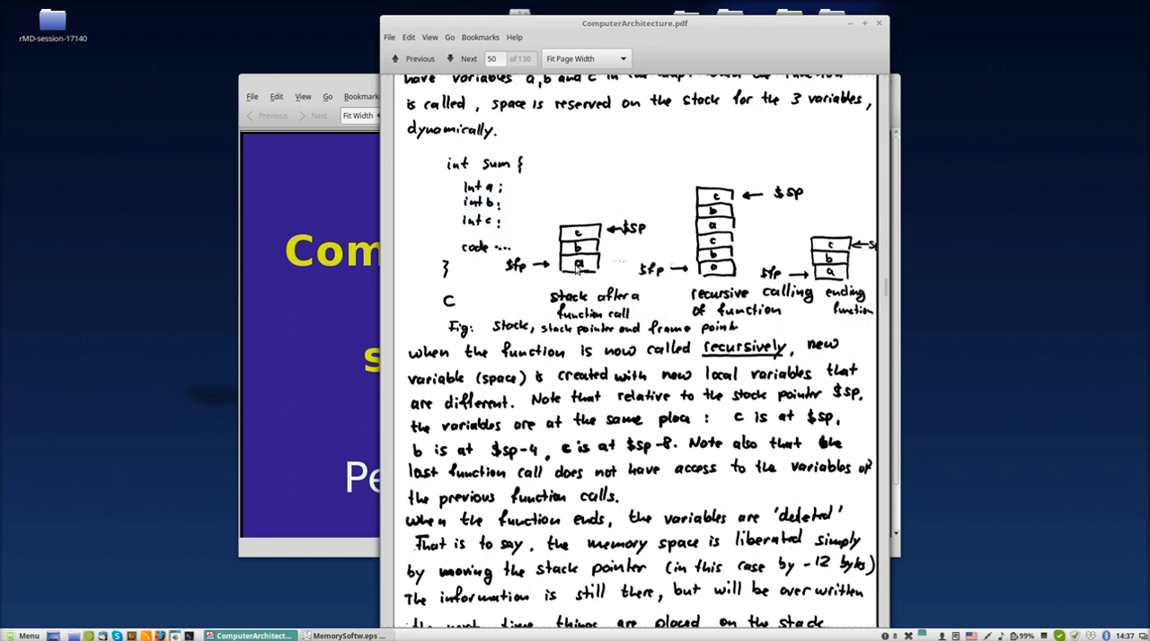
pyautogui.moveTo(429, 180)
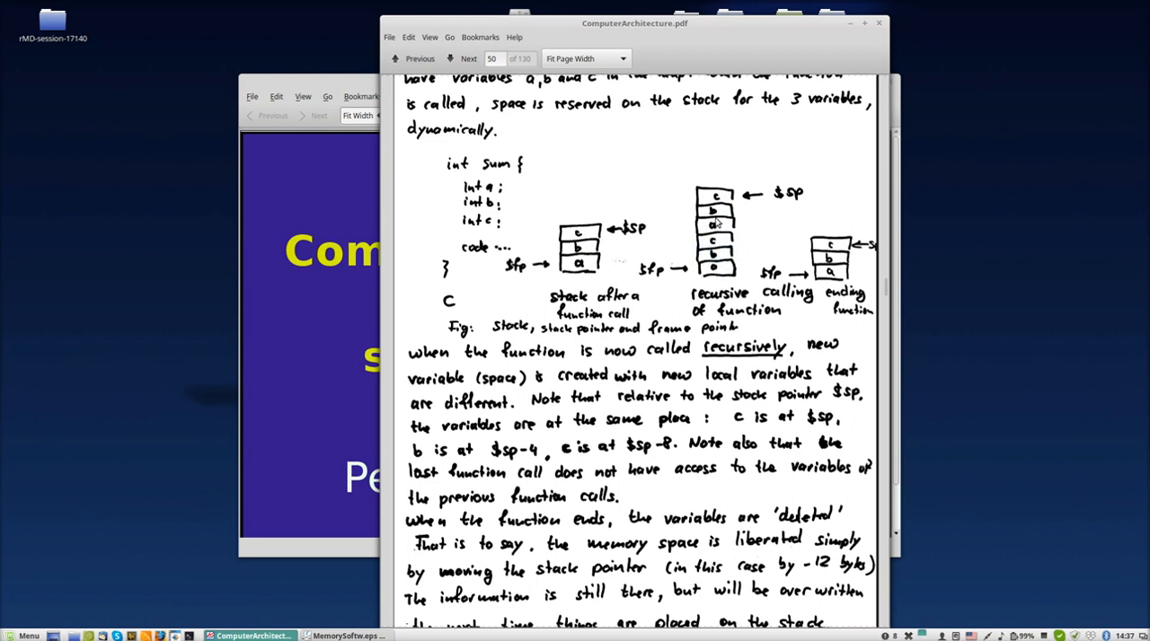
pyautogui.moveTo(717, 221)
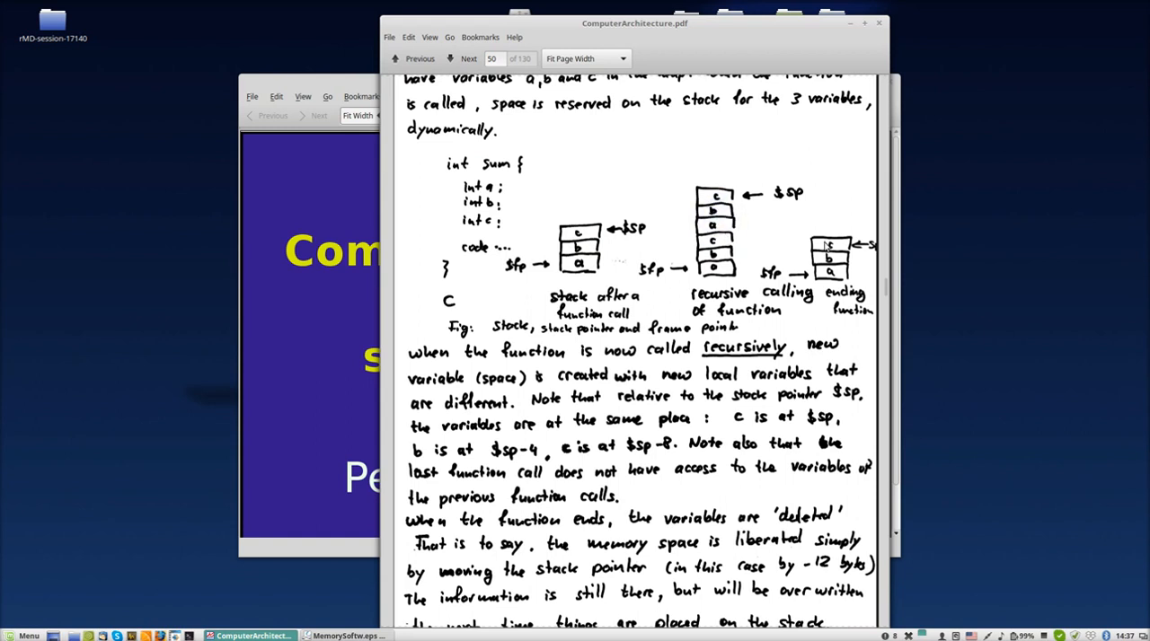
pyautogui.moveTo(830, 270)
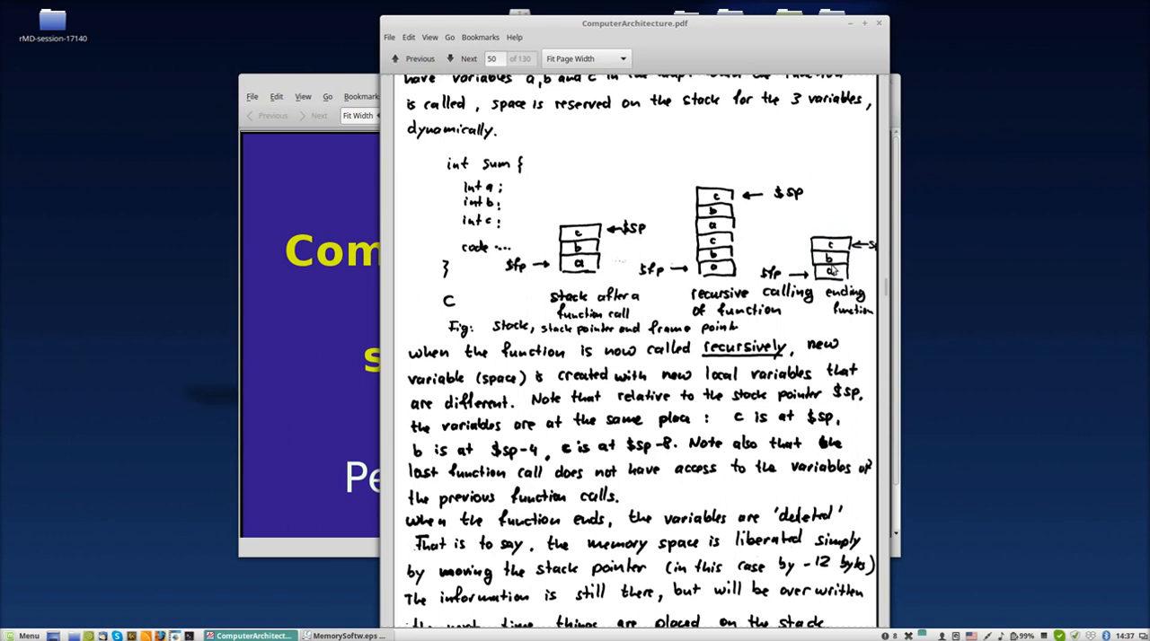
pyautogui.moveTo(834, 262)
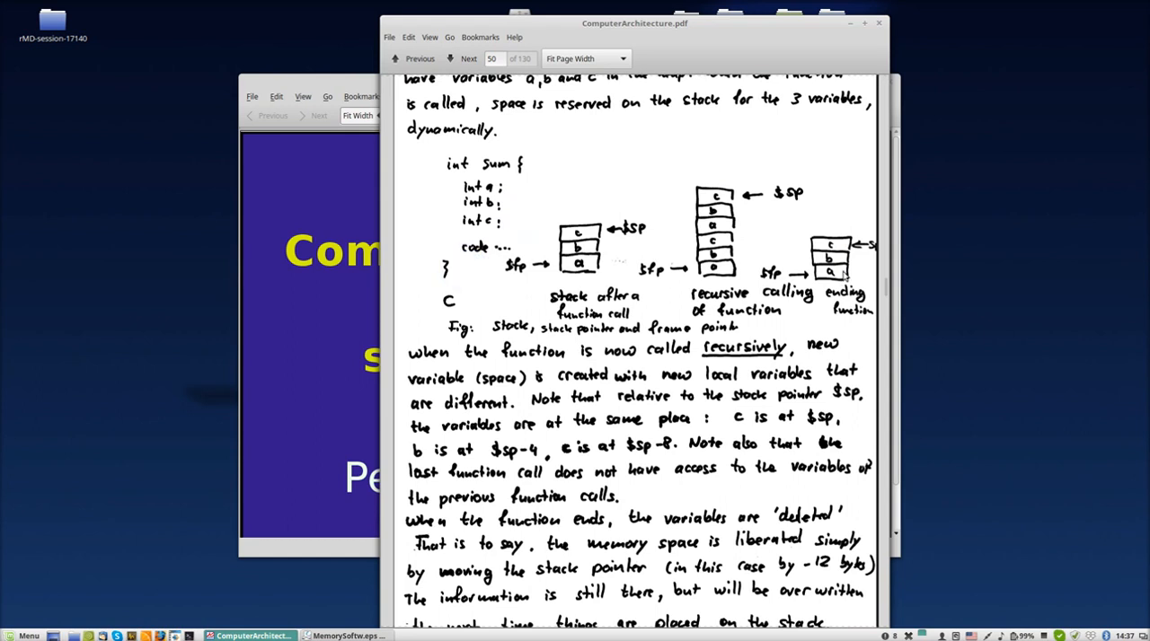
pyautogui.moveTo(837, 276)
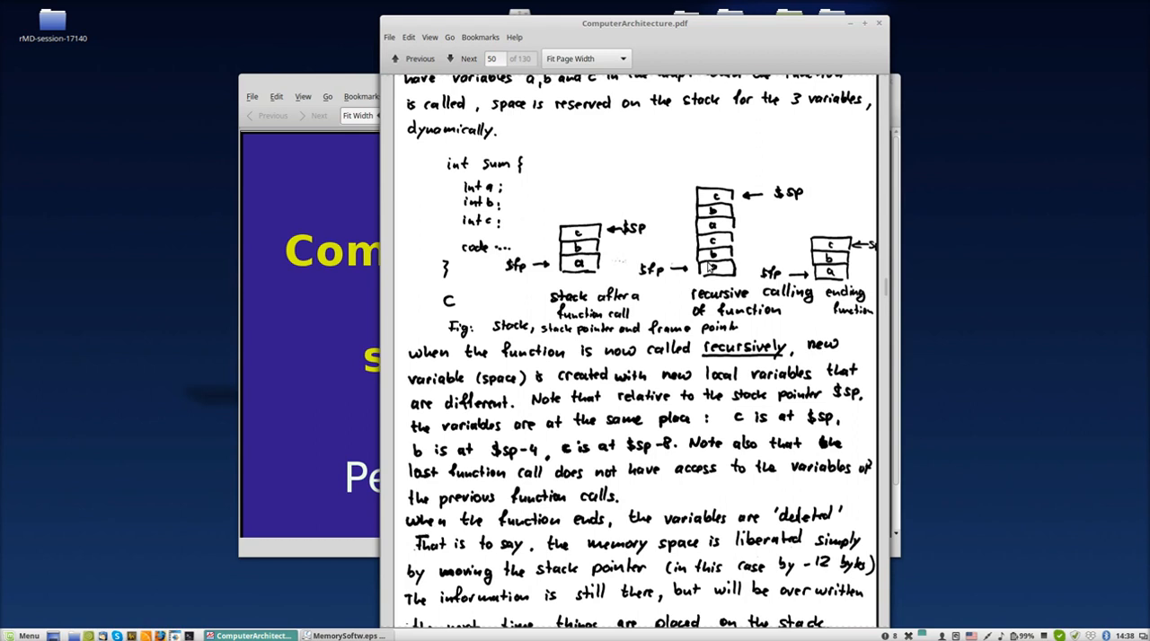
pyautogui.moveTo(496, 212)
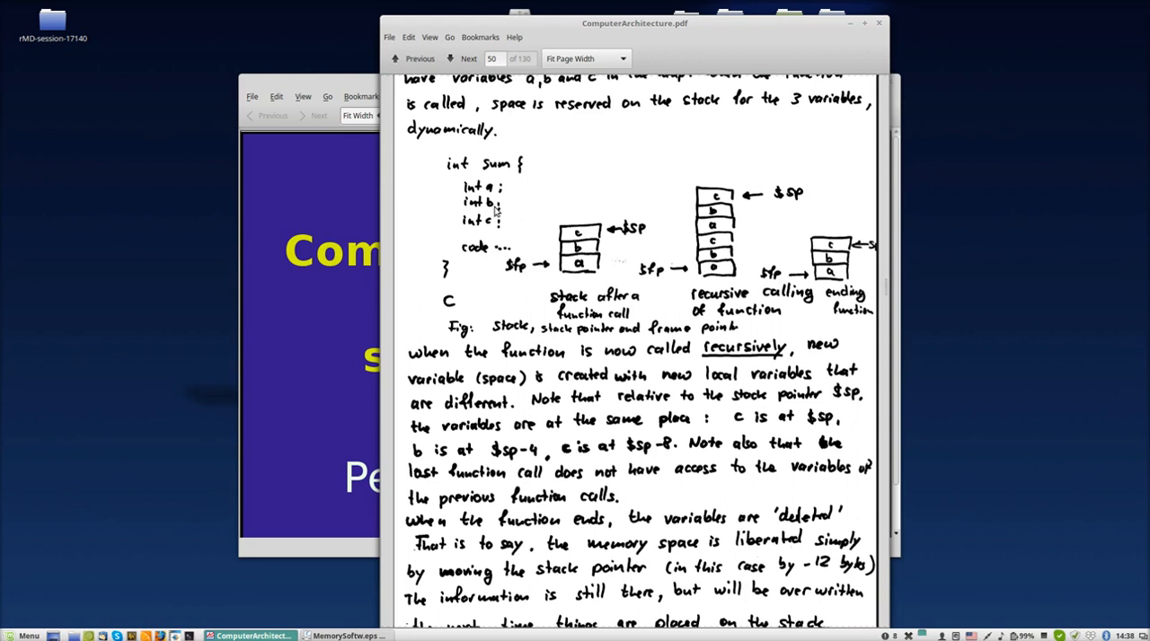
pyautogui.moveTo(496, 241)
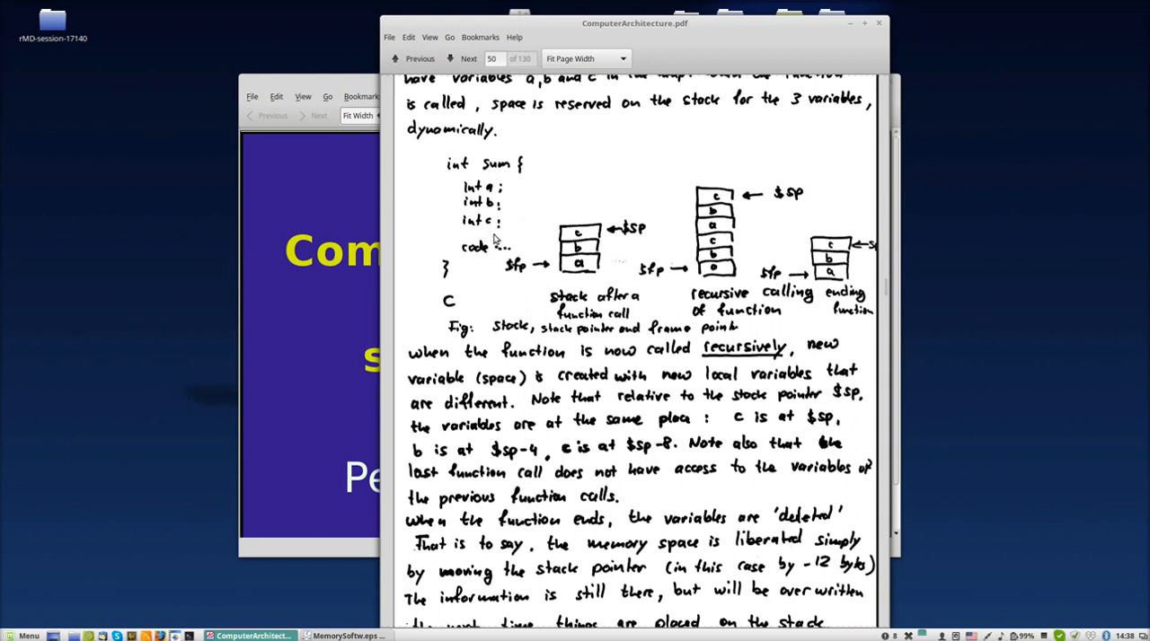
pyautogui.moveTo(711, 273)
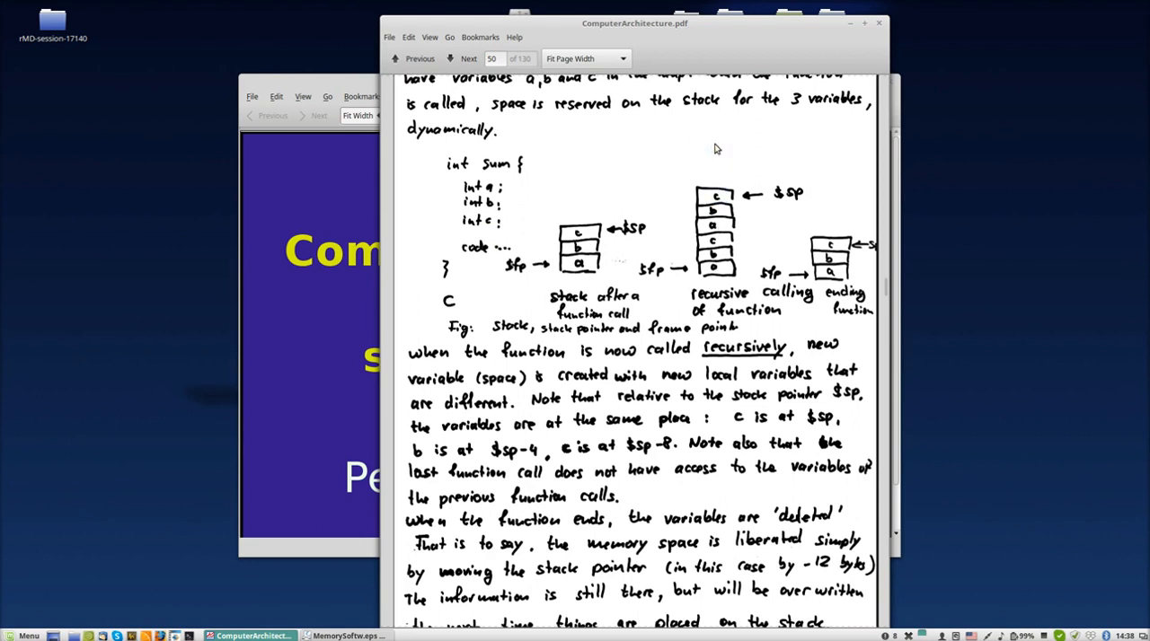
pyautogui.moveTo(467, 266)
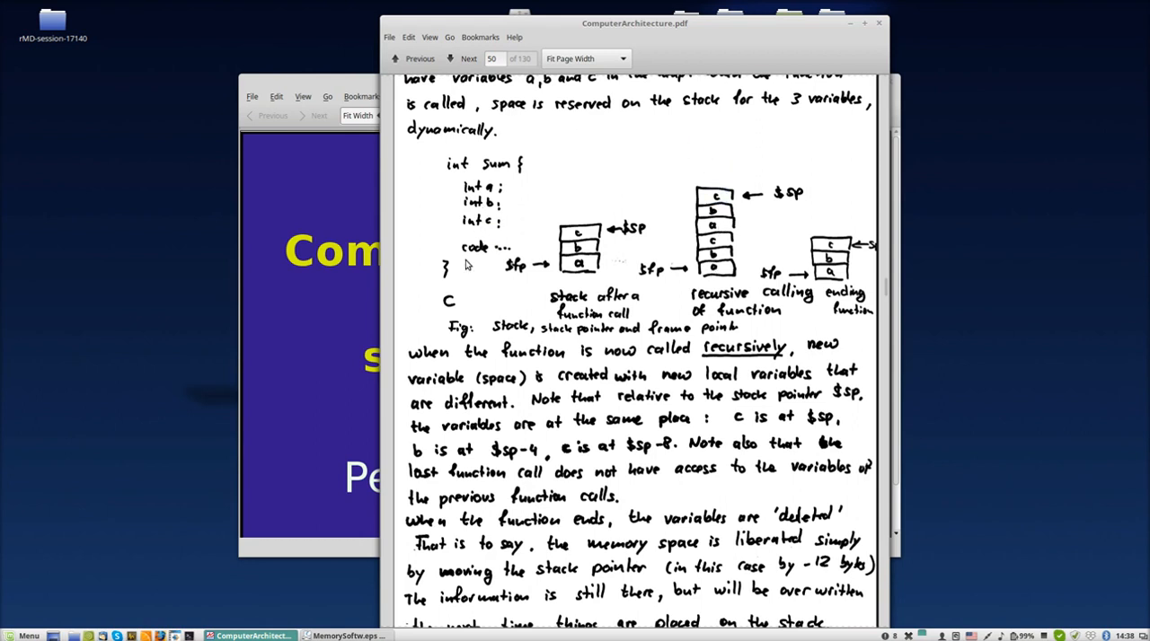
pyautogui.moveTo(478, 237)
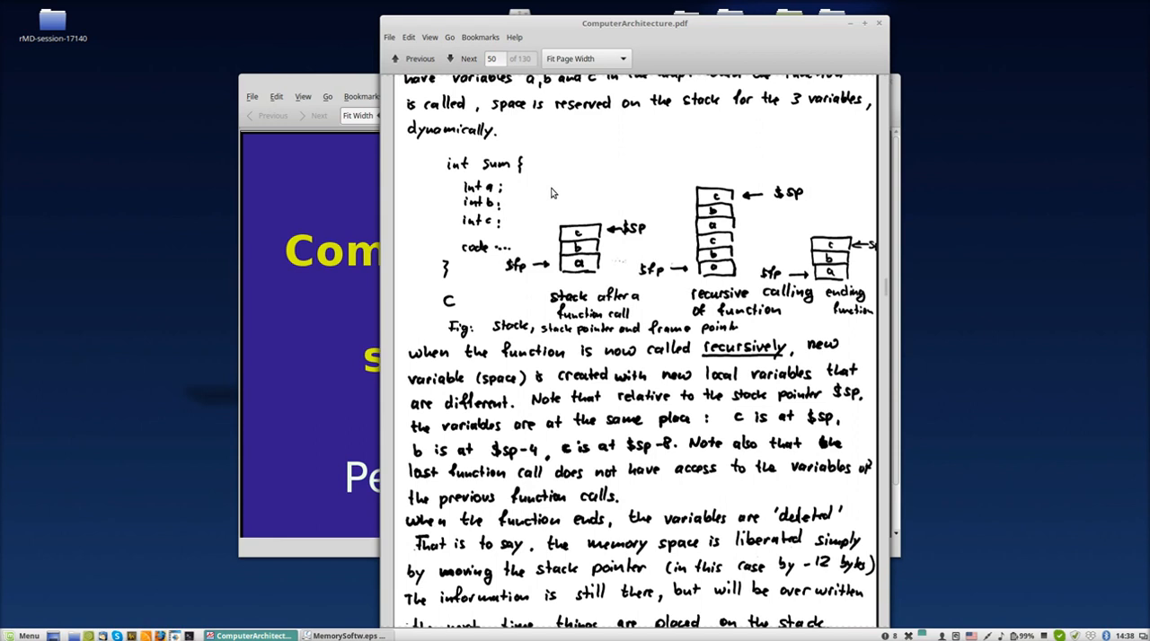
pyautogui.moveTo(496, 237)
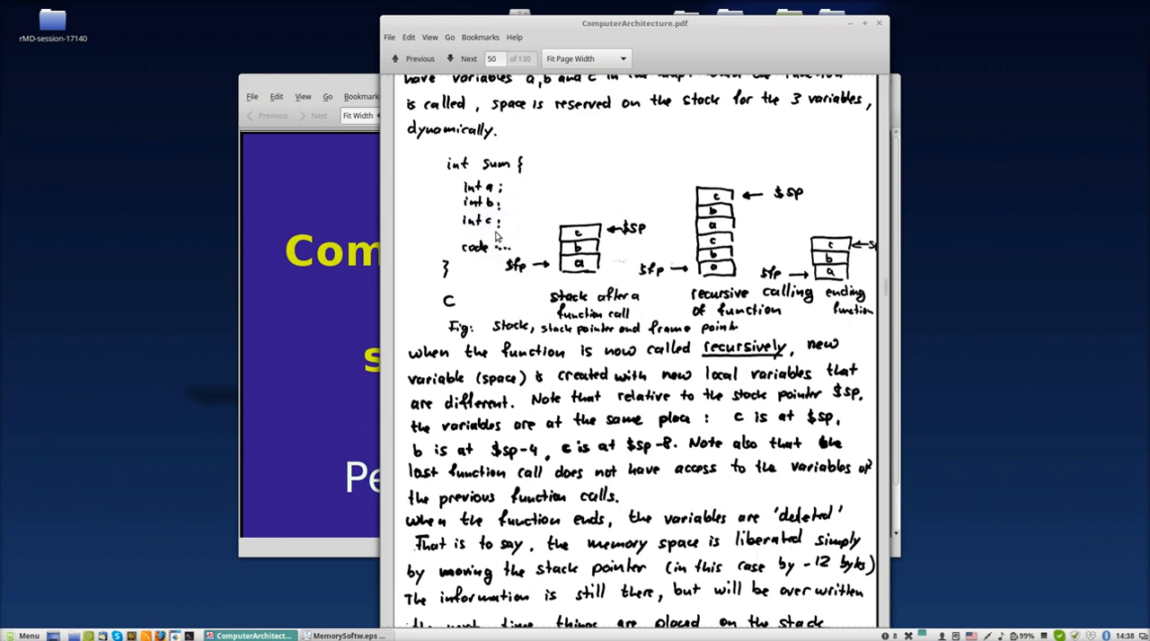
pyautogui.moveTo(719, 260)
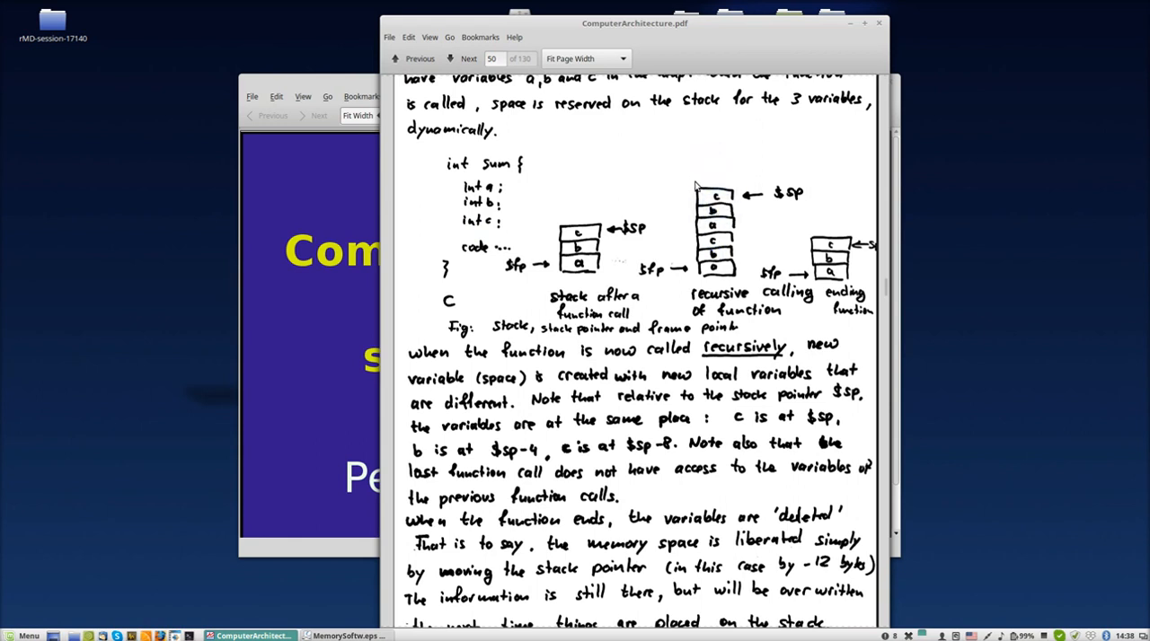
pyautogui.moveTo(722, 219)
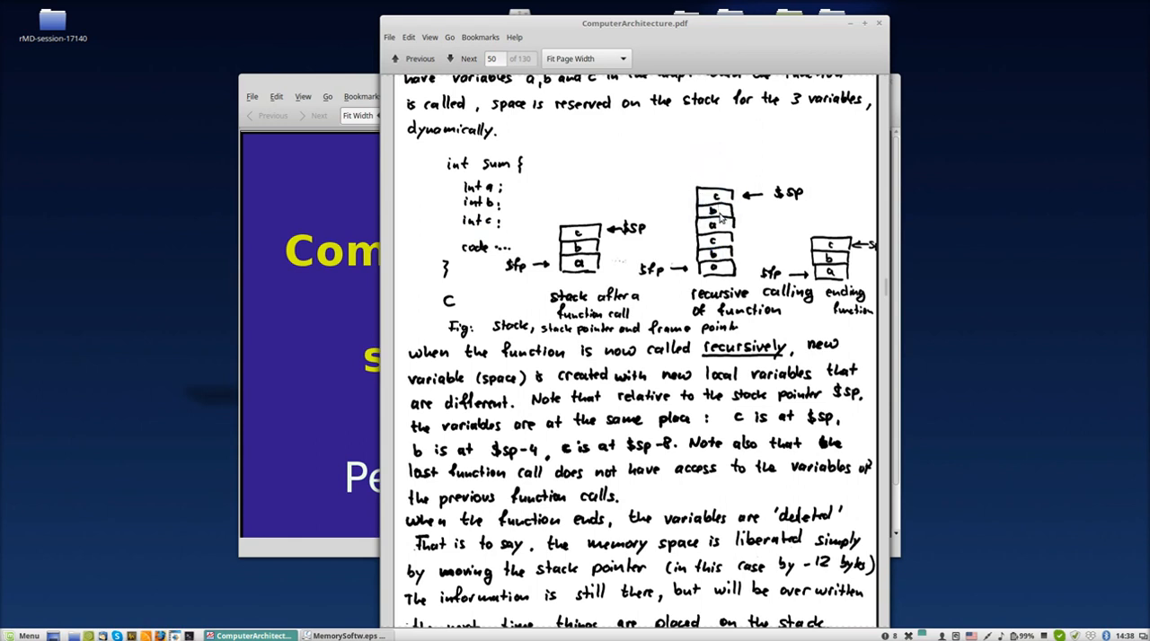
pyautogui.moveTo(723, 225)
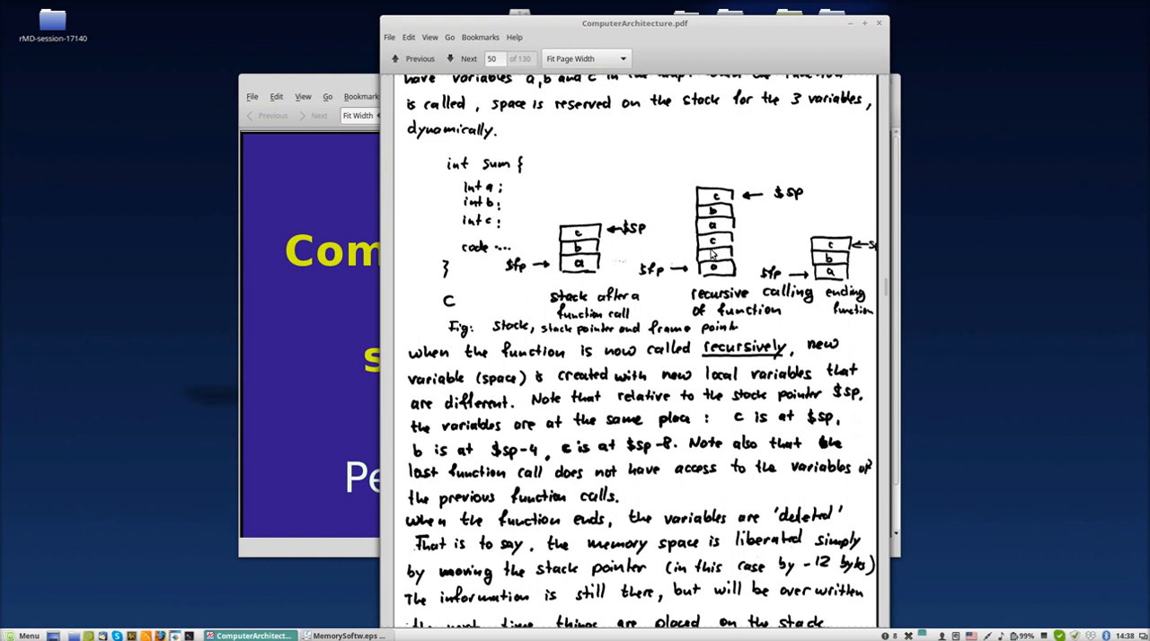
# Scroll down to page 51 showing the garbage collection diagram and global pointer notes
pyautogui.scroll(-3)
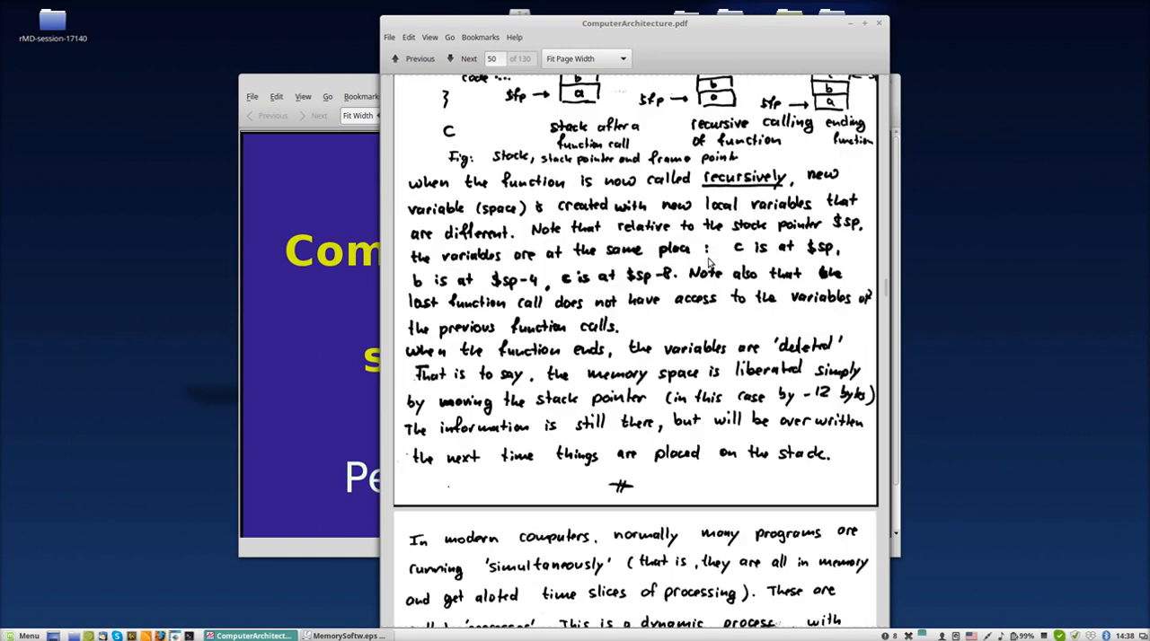
pyautogui.scroll(-3)
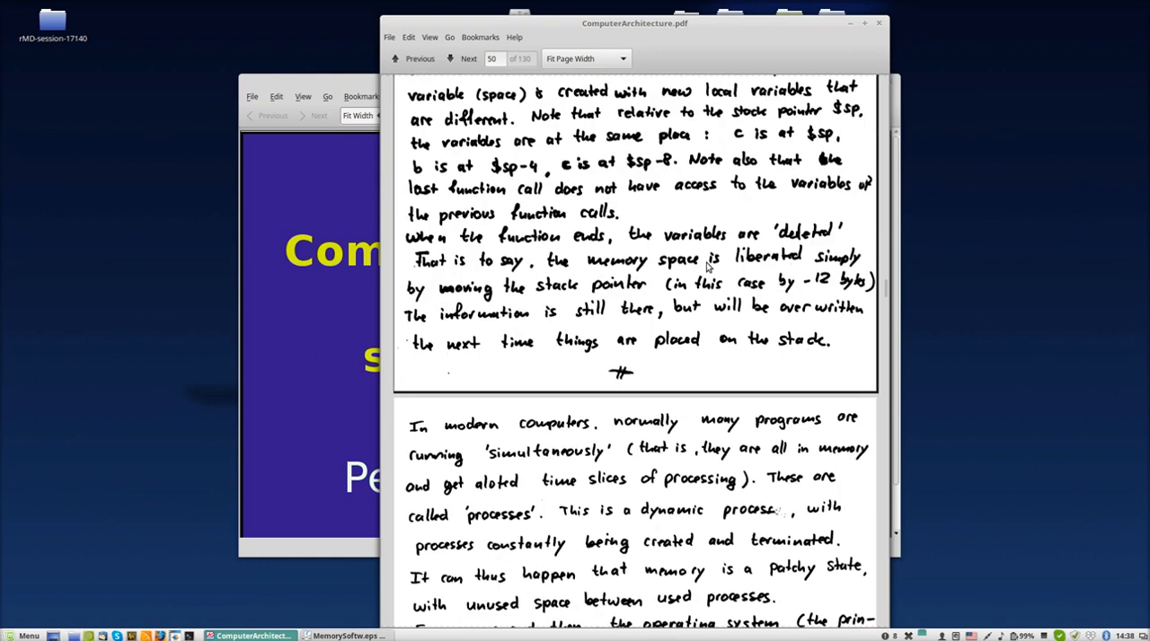
pyautogui.click(467, 58)
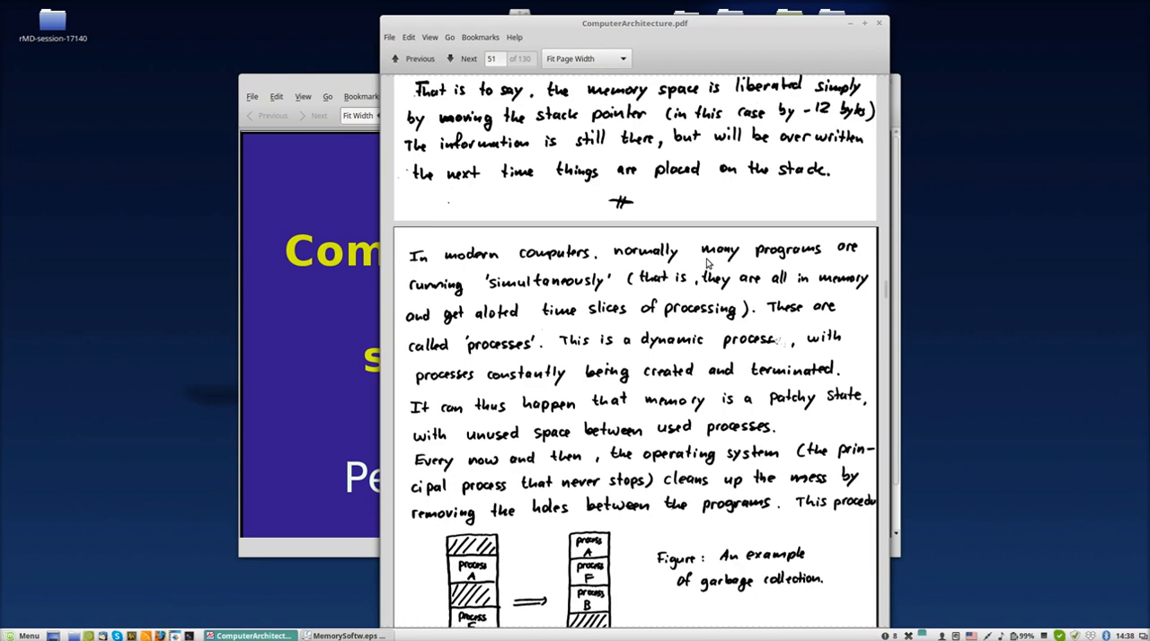
pyautogui.scroll(-3)
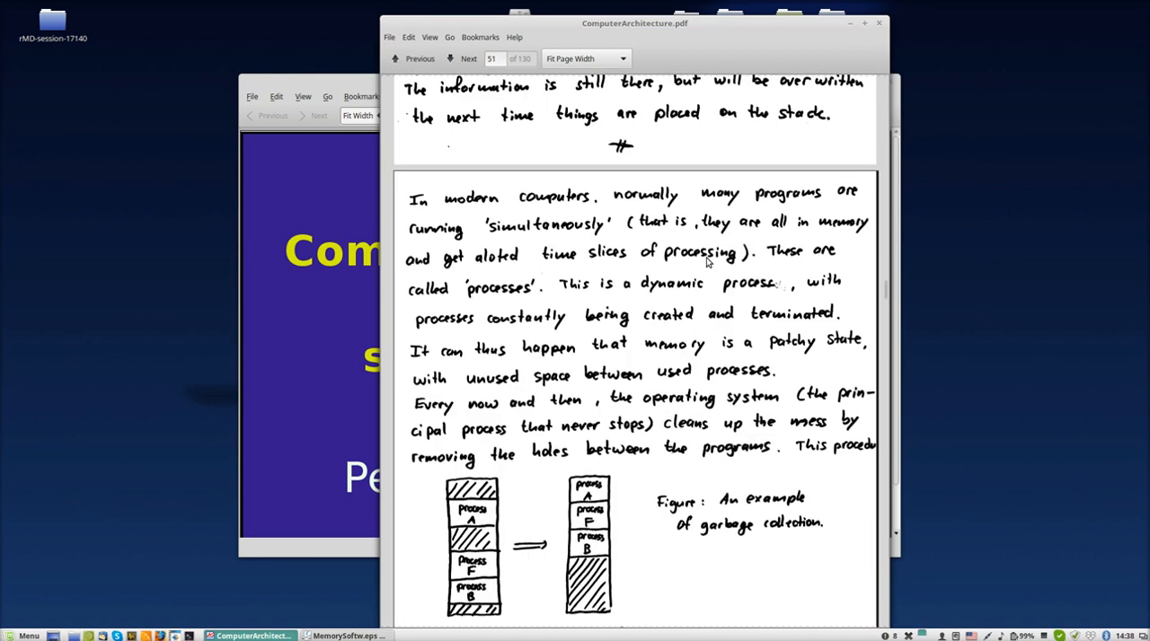
pyautogui.scroll(-3)
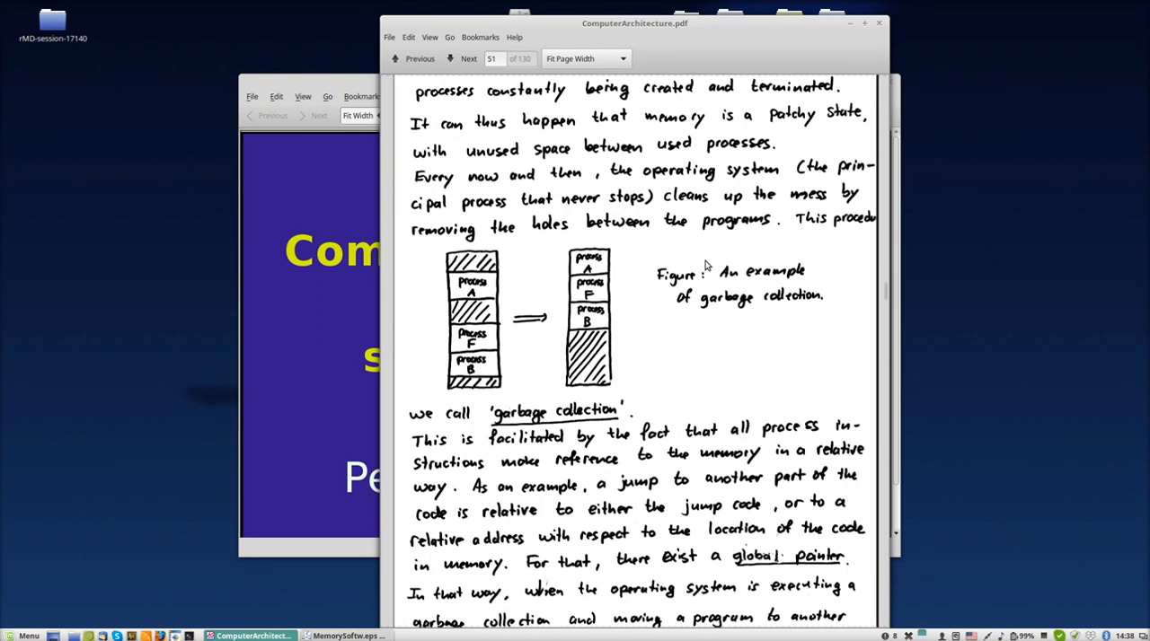
pyautogui.scroll(-3)
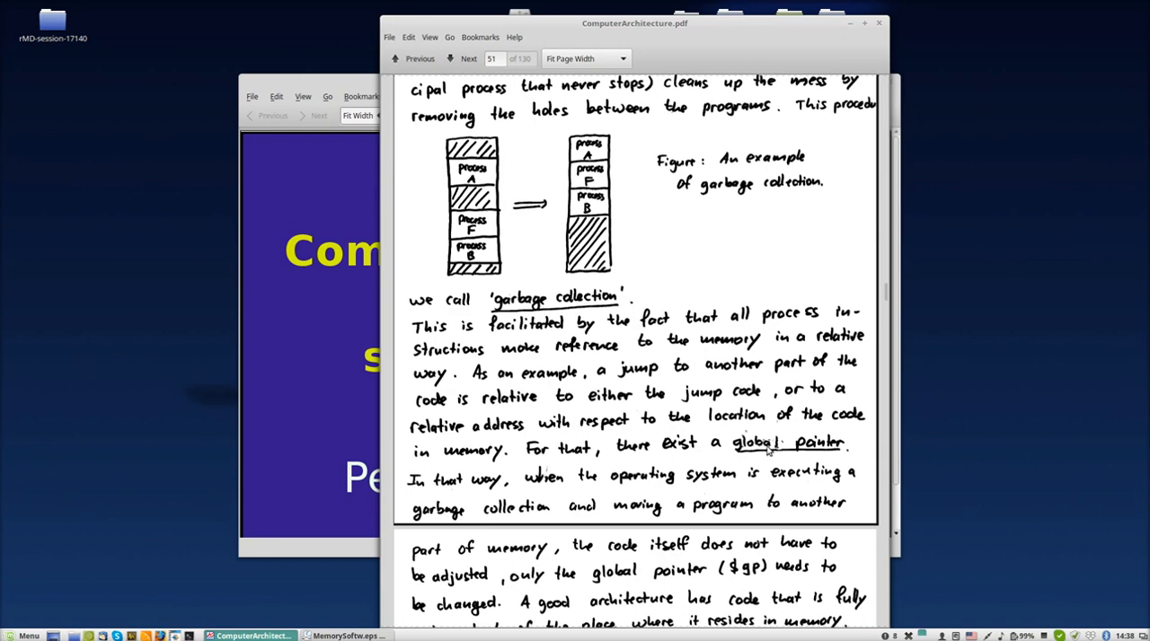
pyautogui.moveTo(800, 456)
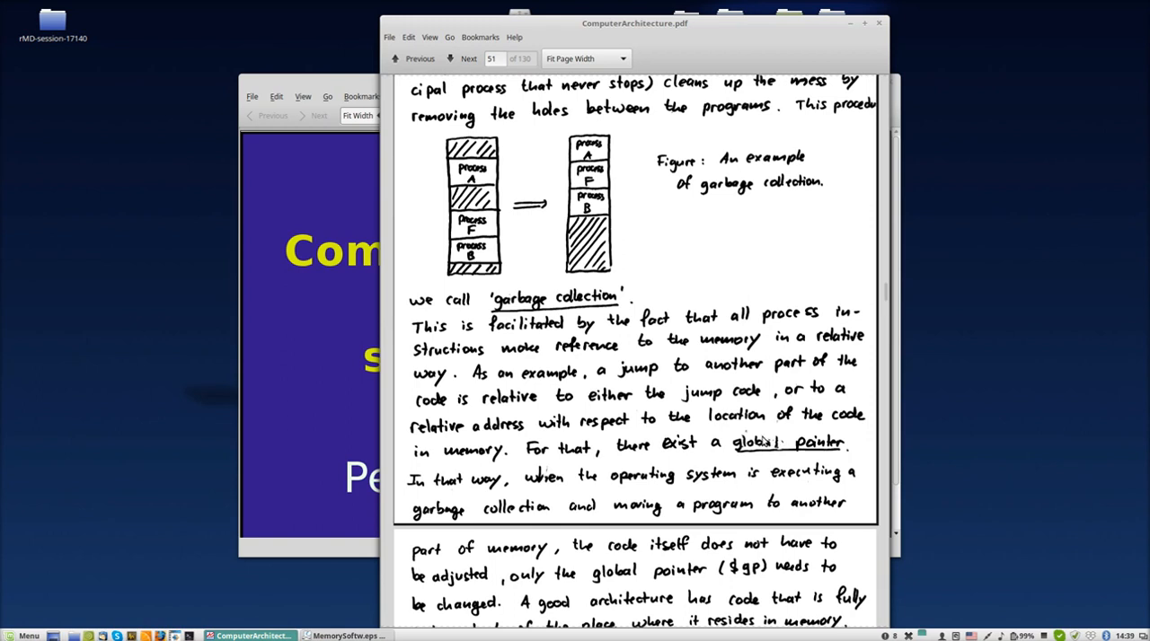
pyautogui.moveTo(765, 442)
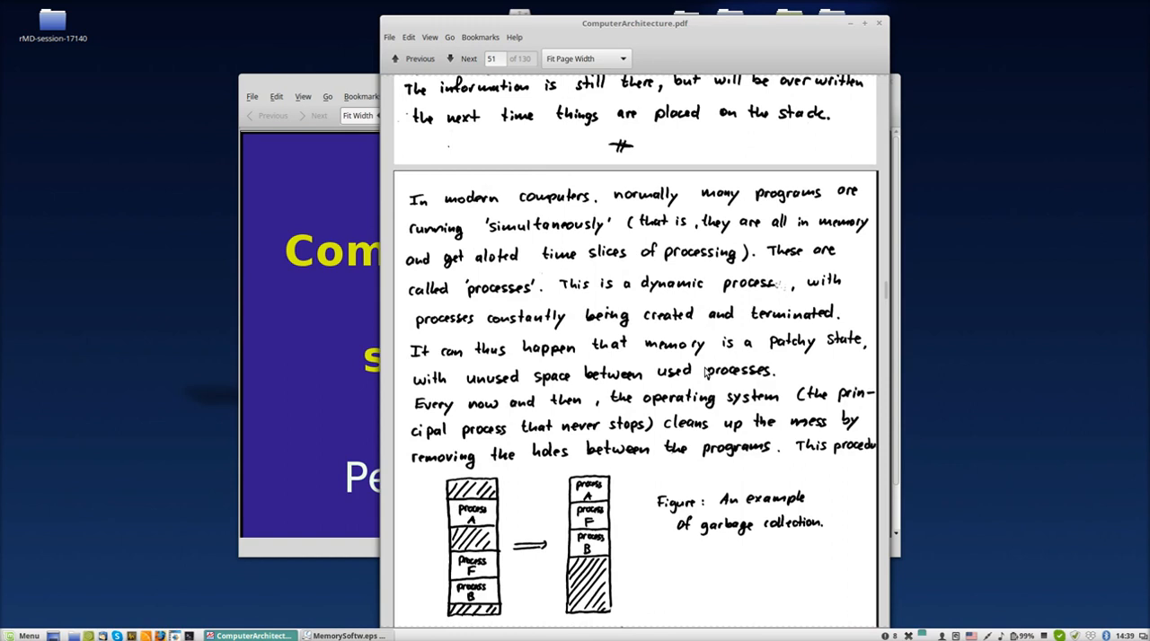
# Scroll page 51 slightly to reveal the relative-addressing explanation below the garbage collection figure
pyautogui.scroll(-3)
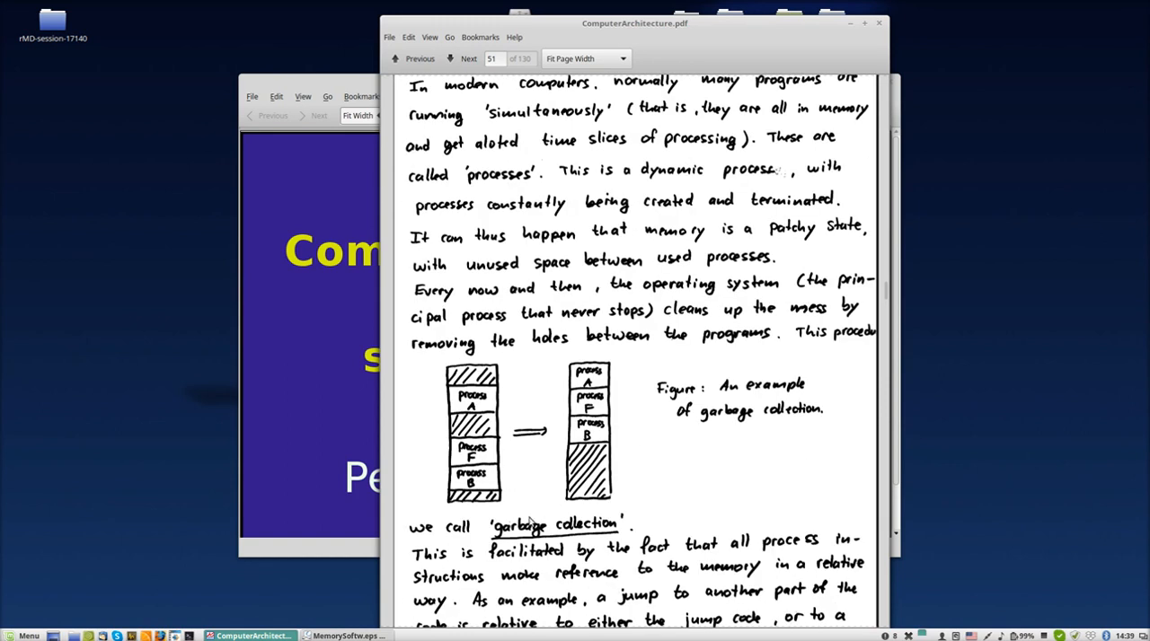
pyautogui.scroll(-3)
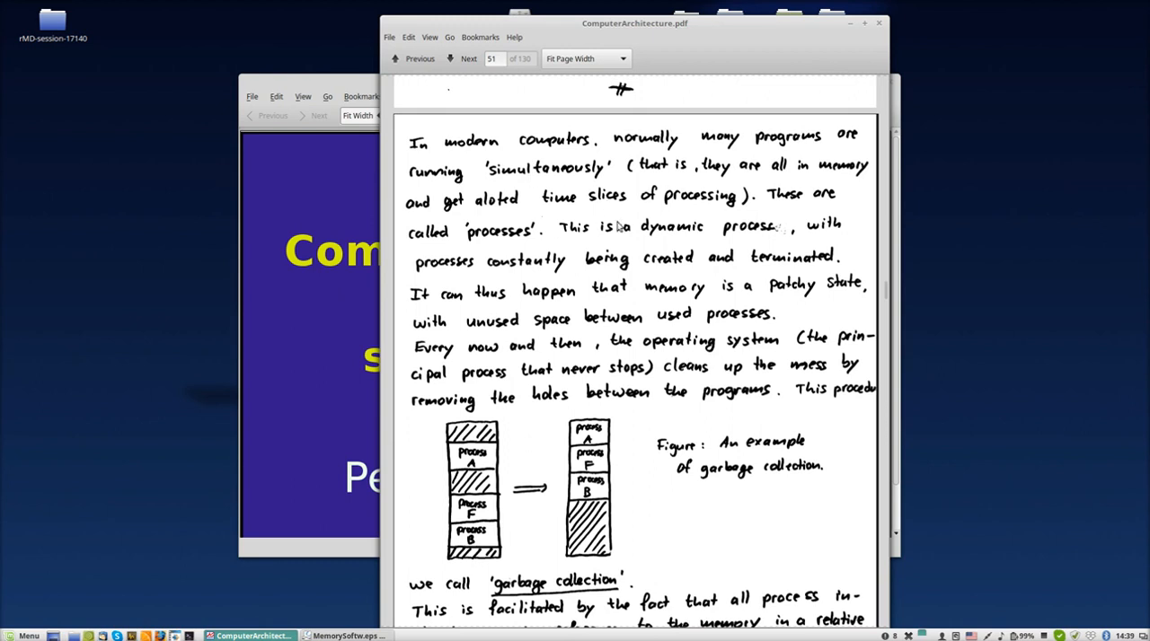
pyautogui.moveTo(530, 241)
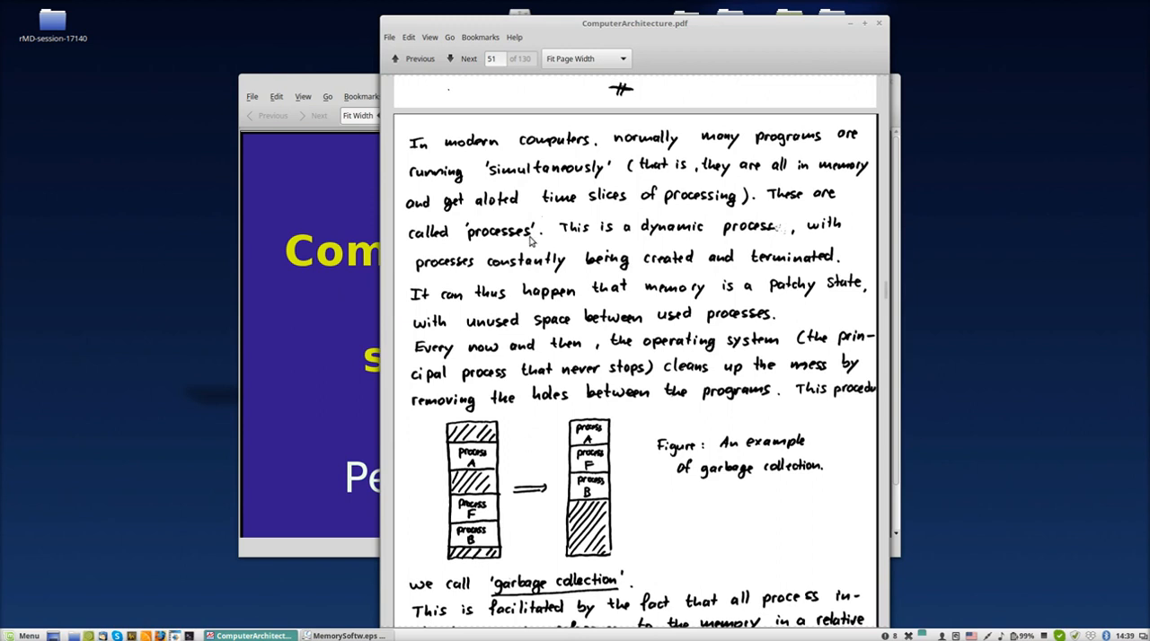
pyautogui.moveTo(530, 243)
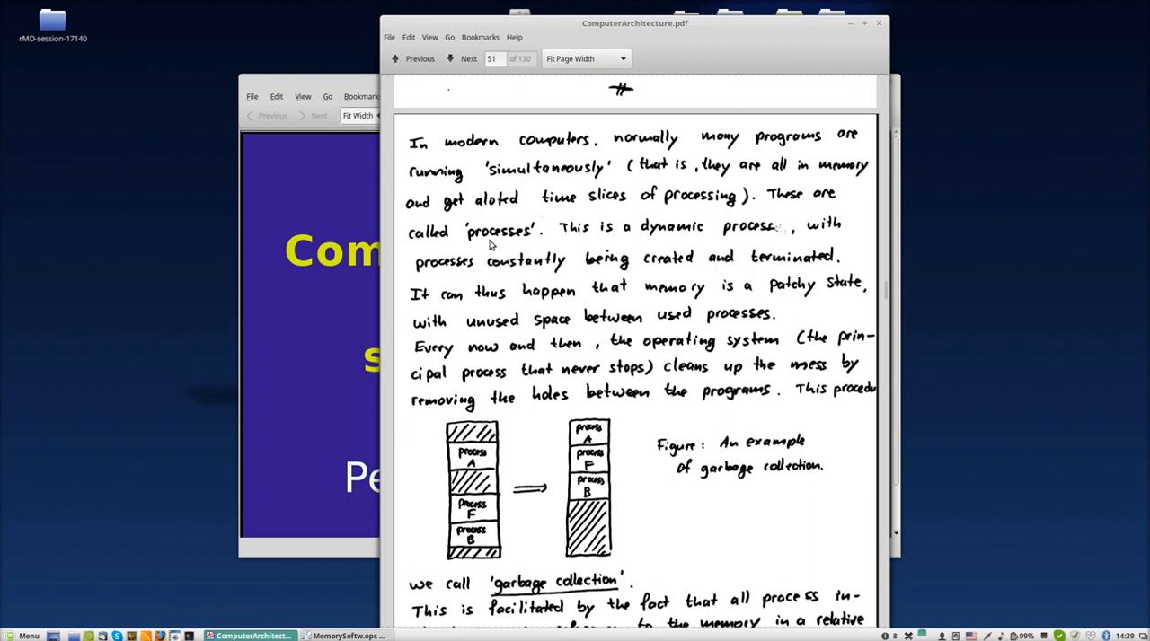
pyautogui.moveTo(517, 244)
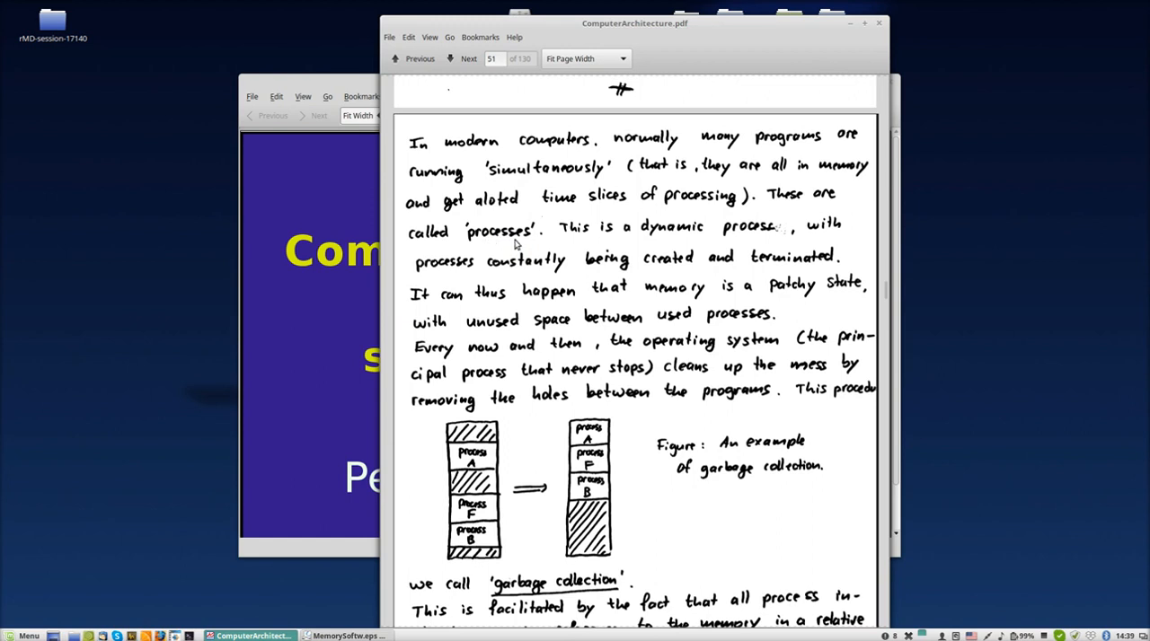
pyautogui.moveTo(528, 242)
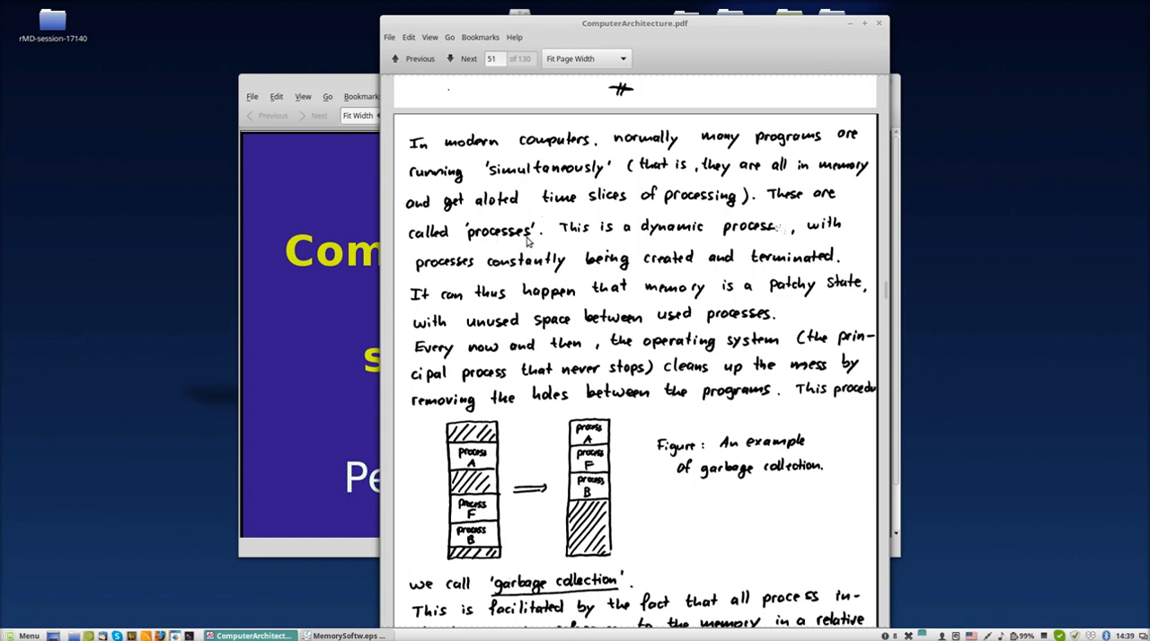
pyautogui.moveTo(582, 236)
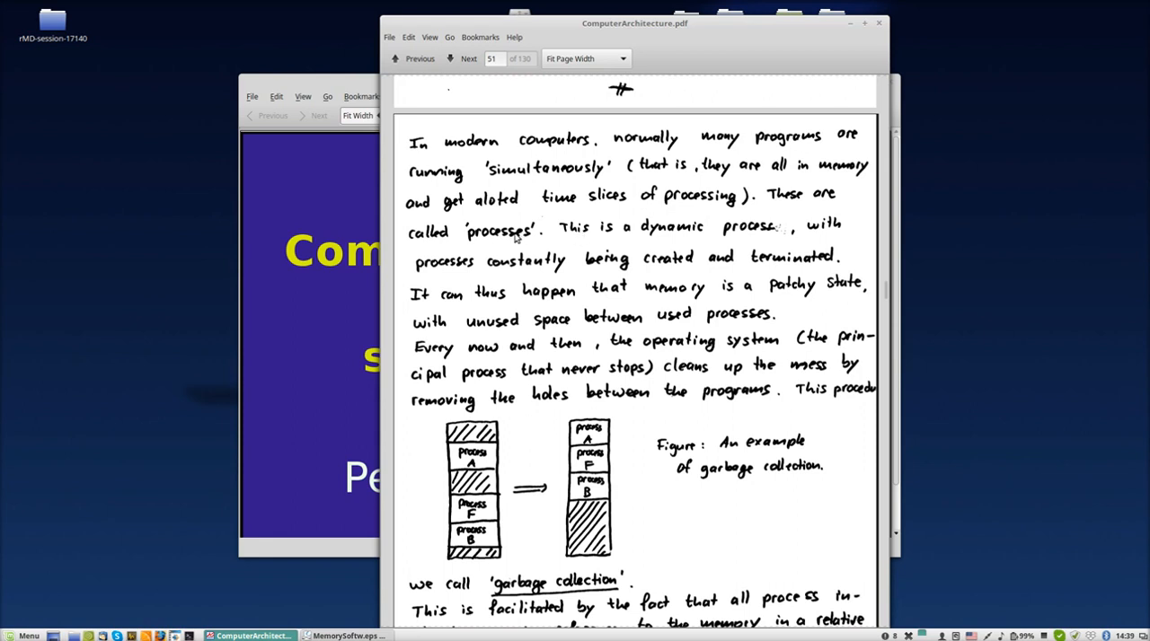
pyautogui.moveTo(622, 237)
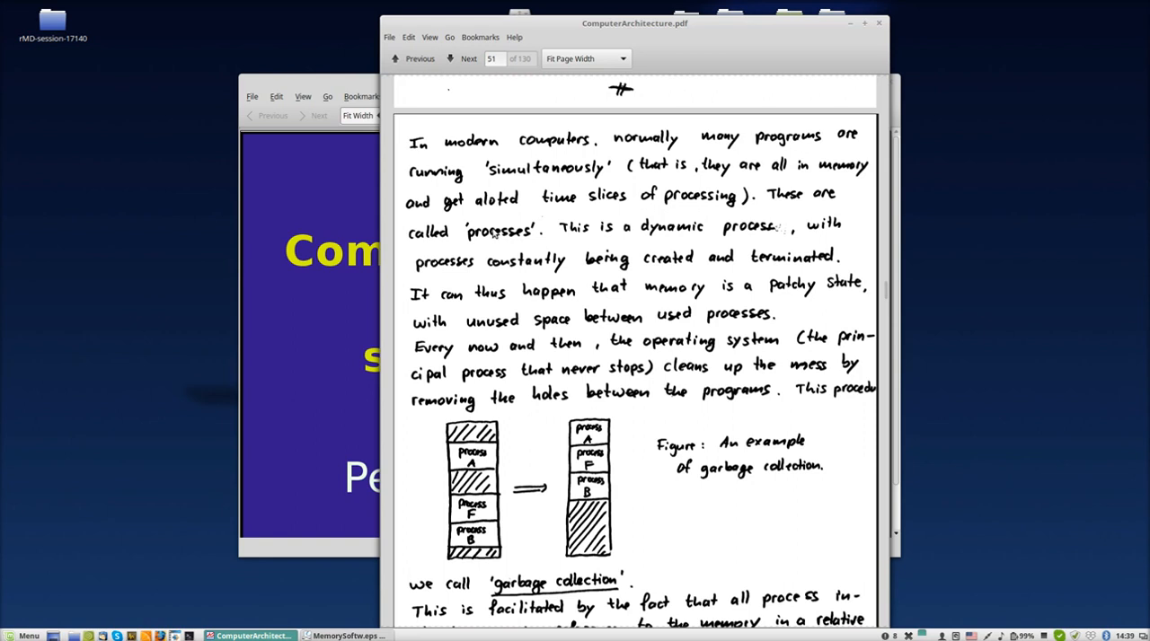
pyautogui.scroll(-3)
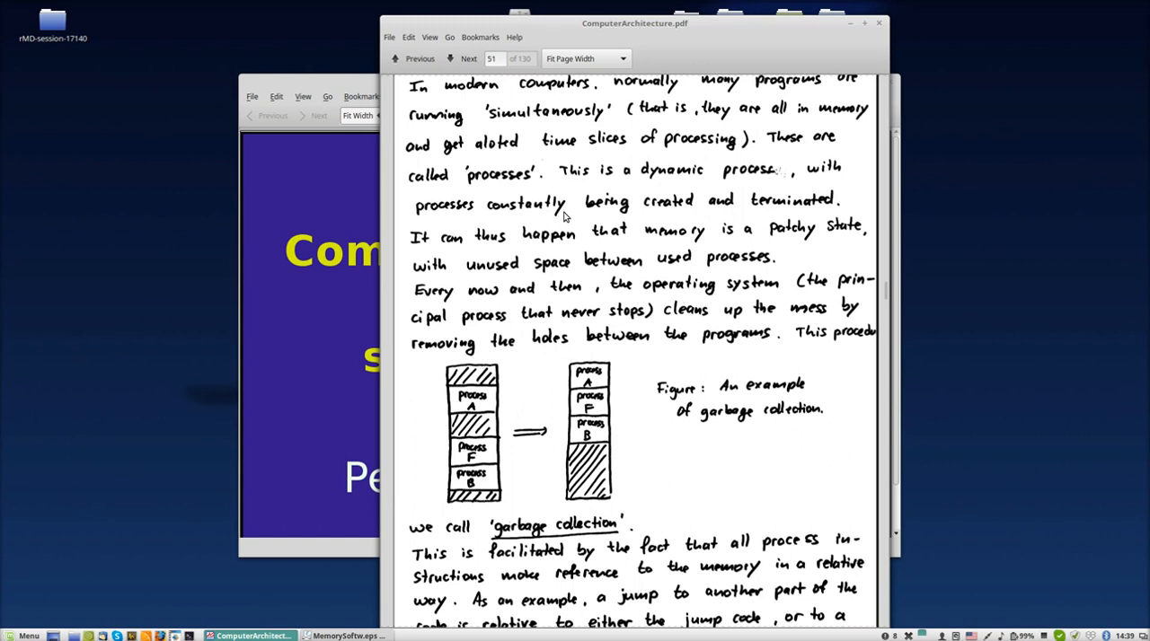
pyautogui.scroll(-3)
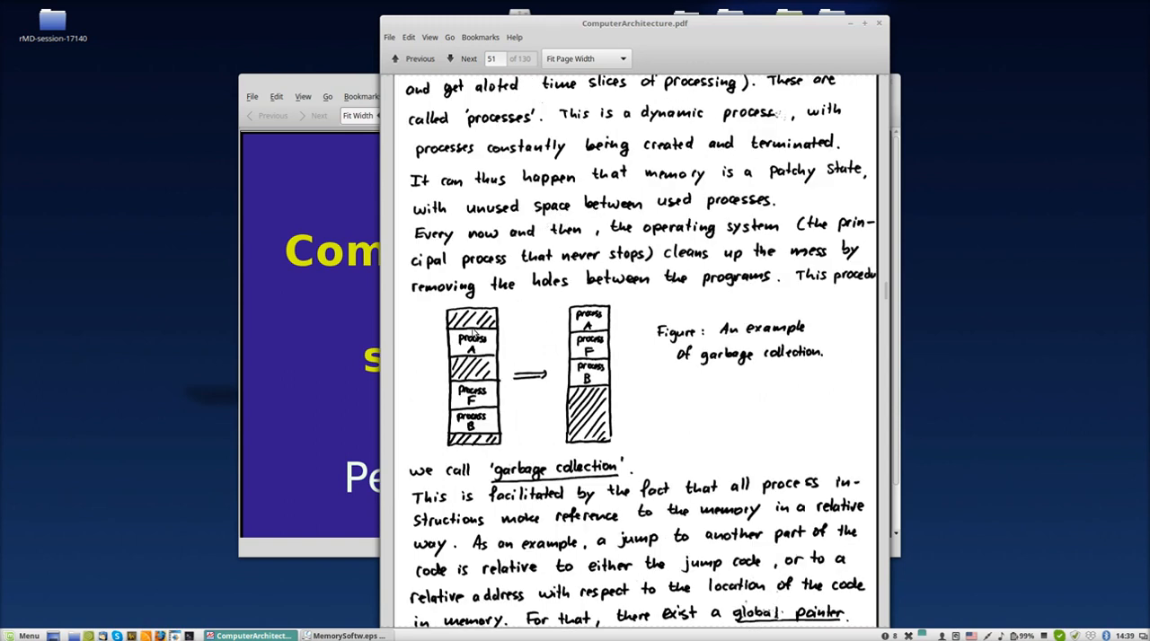
pyautogui.moveTo(482, 454)
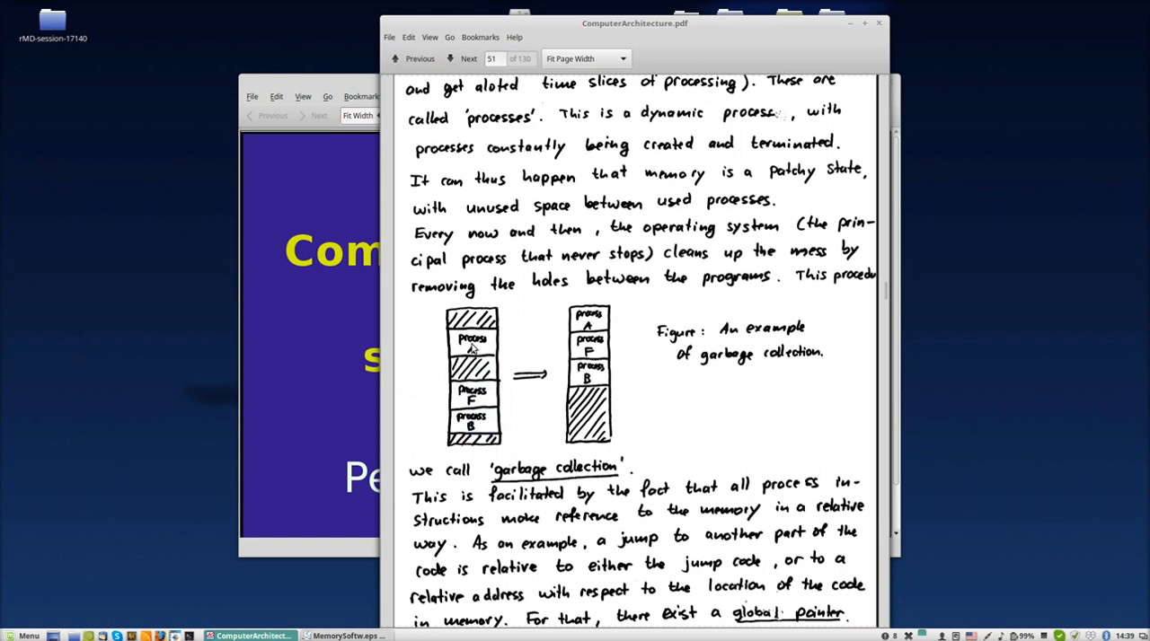
pyautogui.moveTo(481, 417)
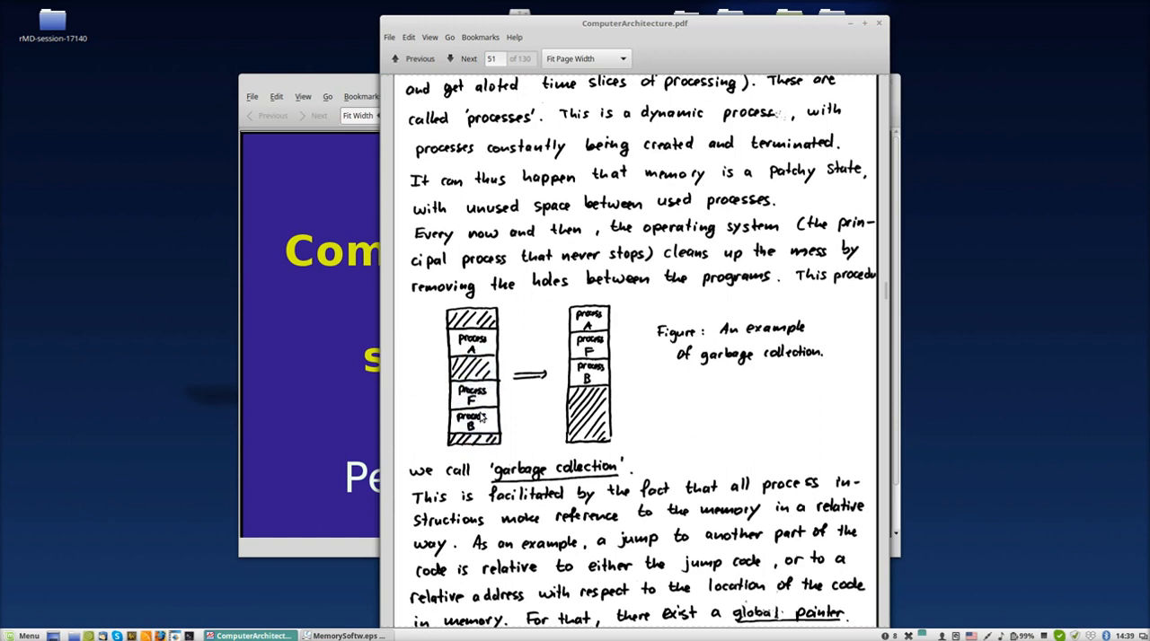
pyautogui.moveTo(478, 359)
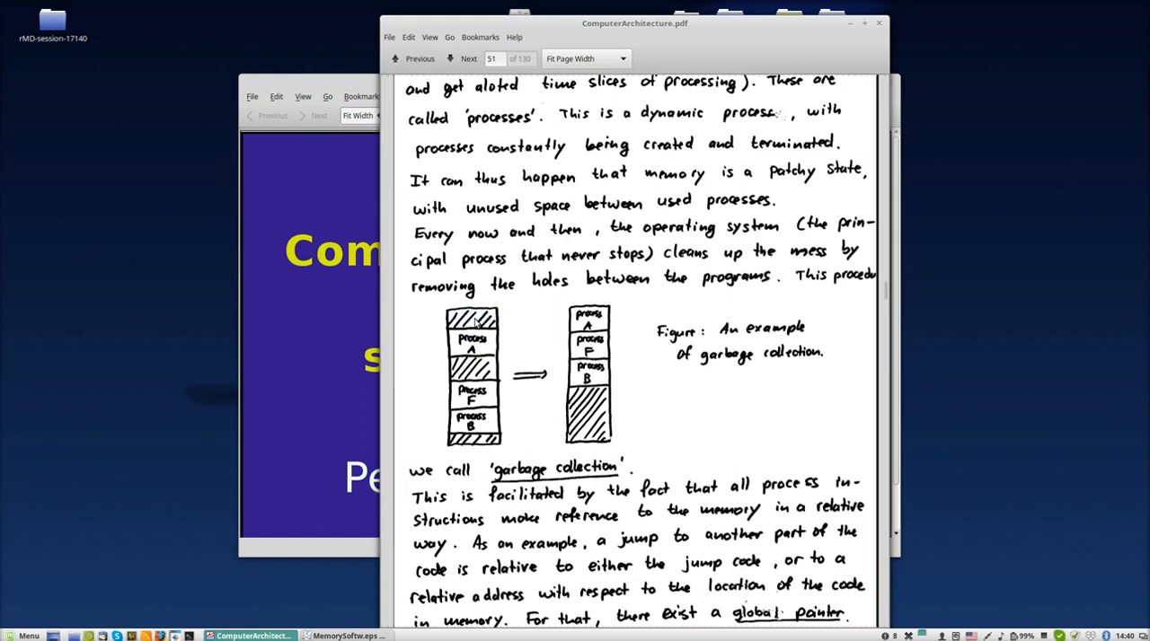
pyautogui.moveTo(476, 319)
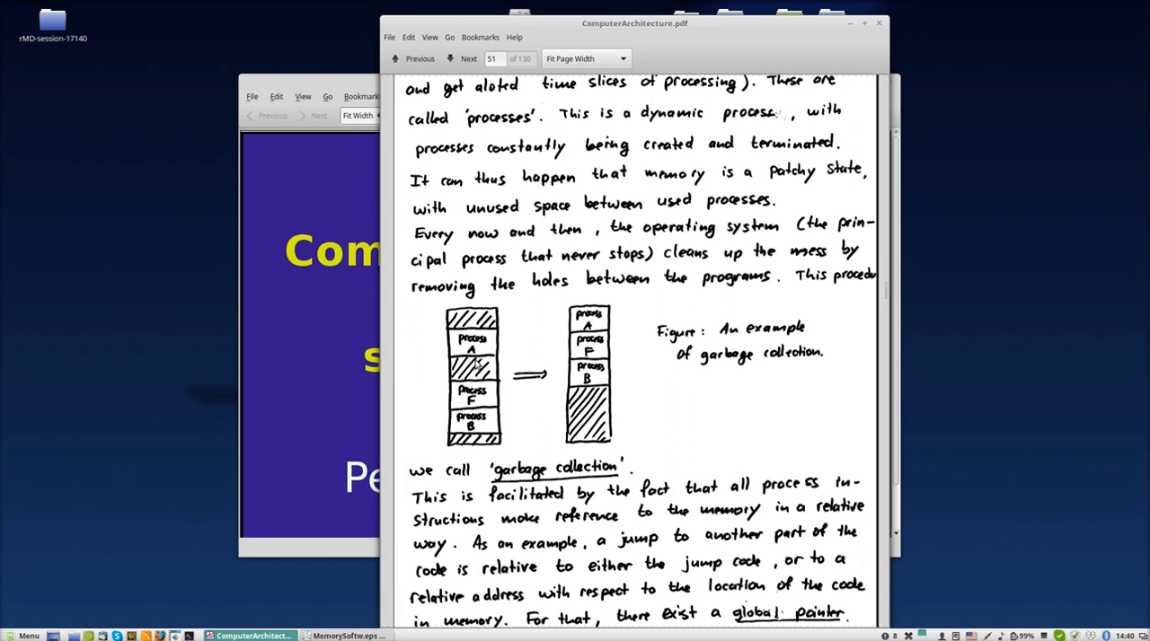
pyautogui.moveTo(499, 355)
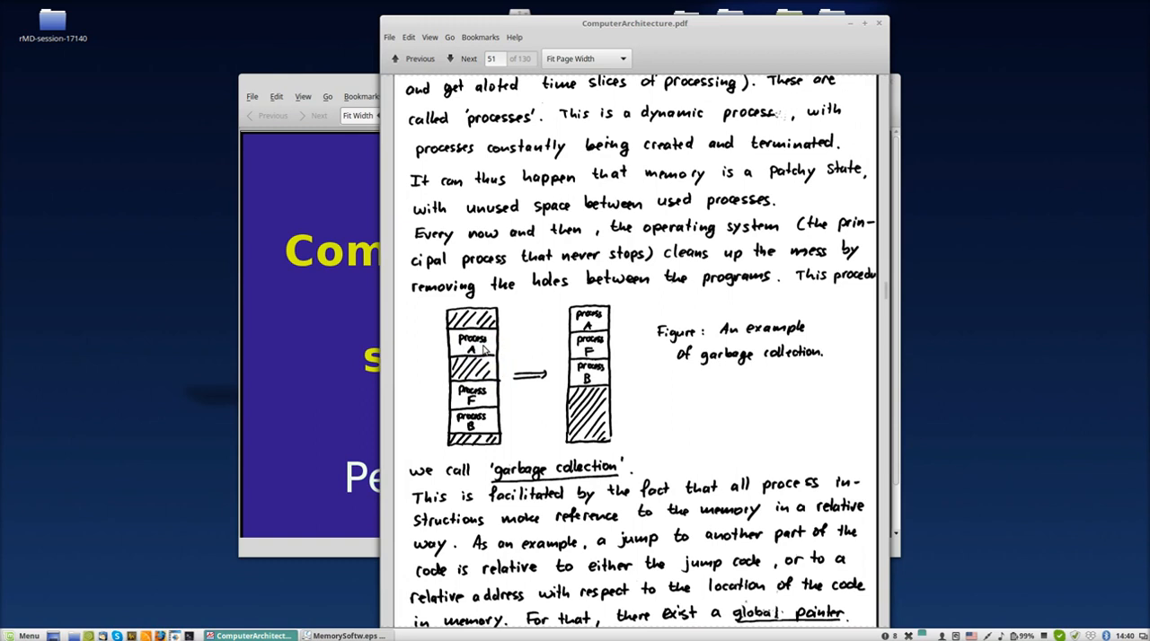
pyautogui.moveTo(485, 338)
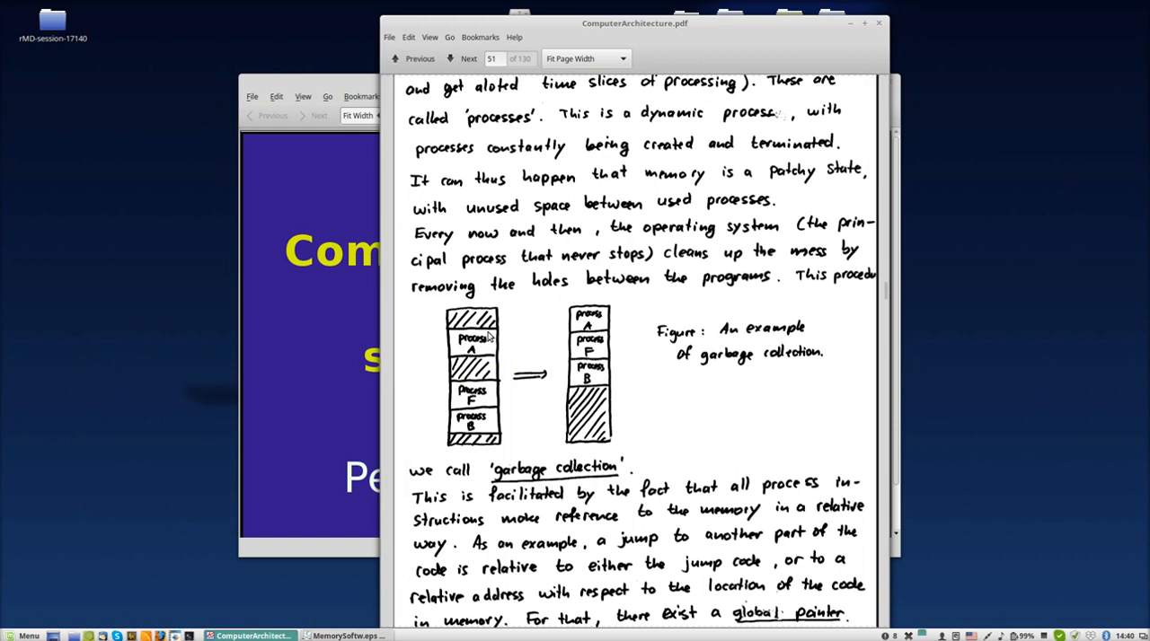
pyautogui.moveTo(623, 250)
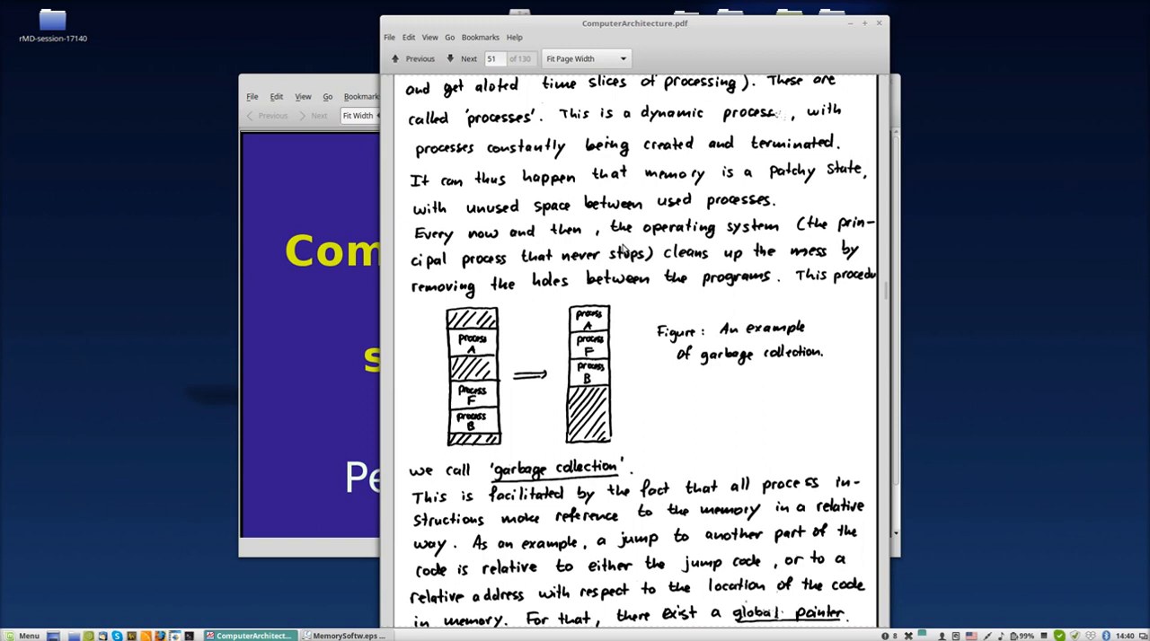
pyautogui.moveTo(656, 259)
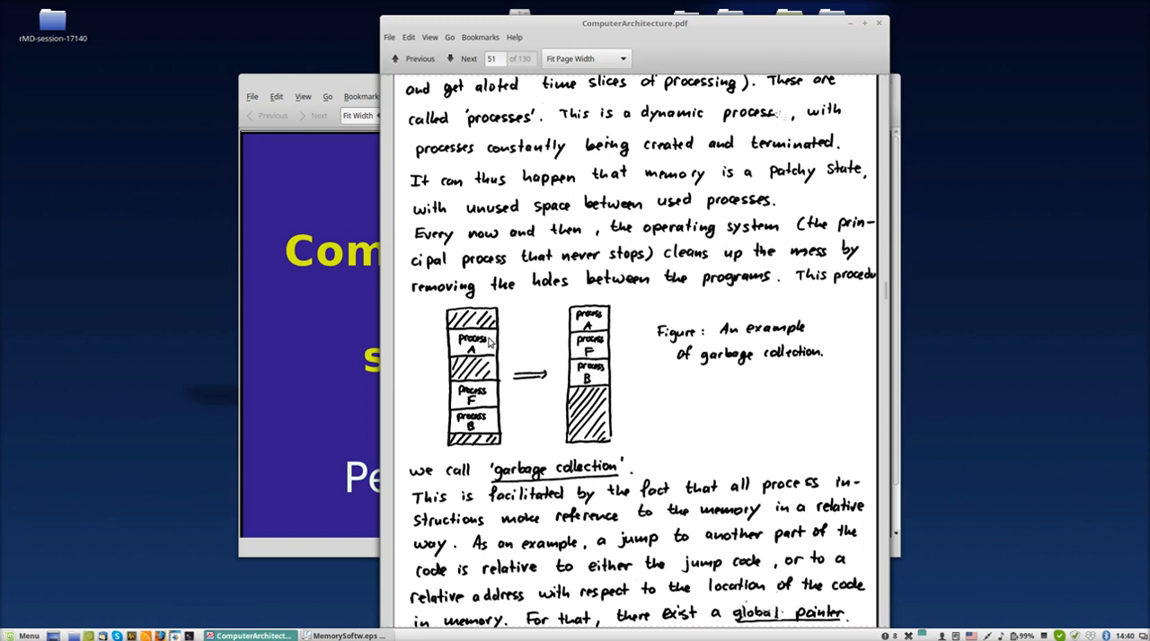
pyautogui.moveTo(492, 402)
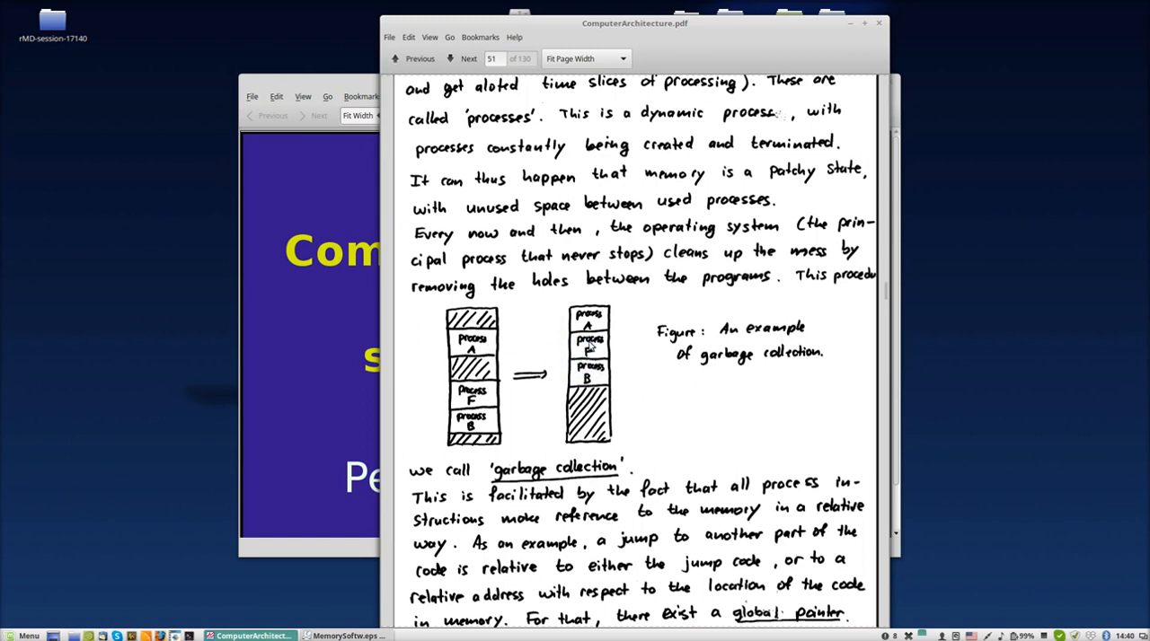
pyautogui.moveTo(584, 350)
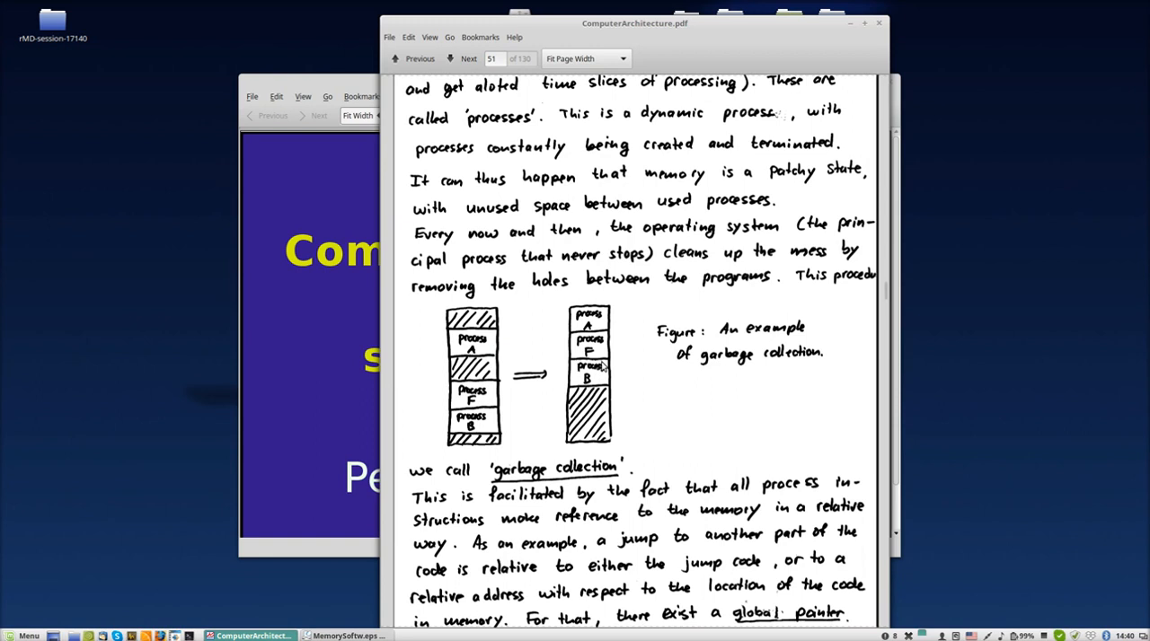
# Scroll toward page 52, revealing the note that only the global pointer adjusts when programs move
pyautogui.scroll(-3)
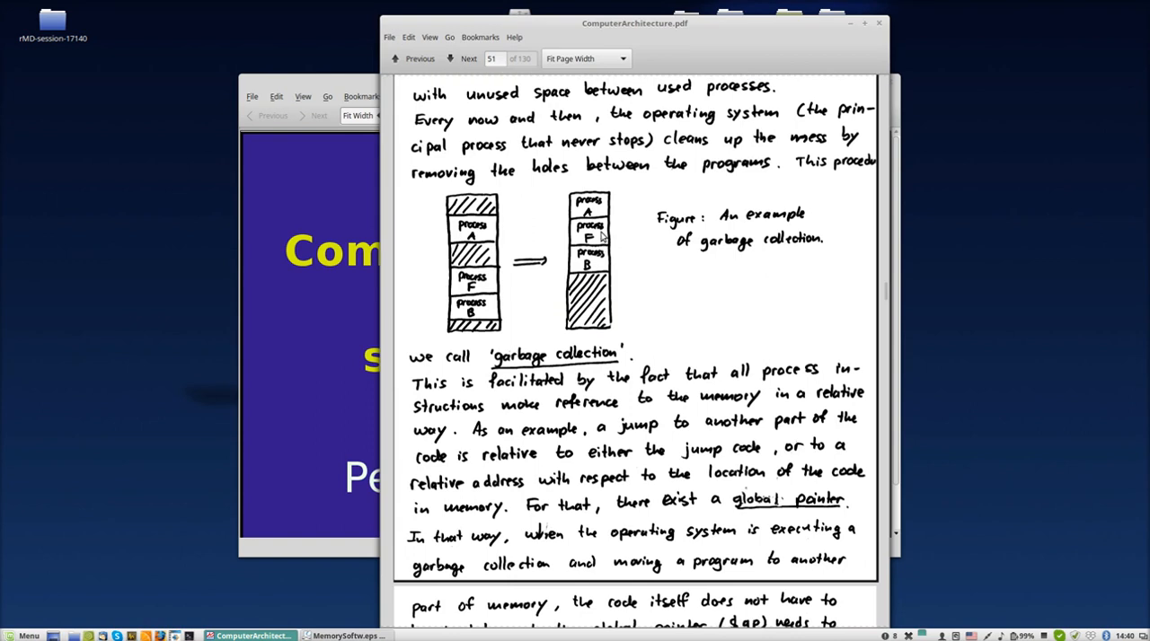
pyautogui.moveTo(602, 237)
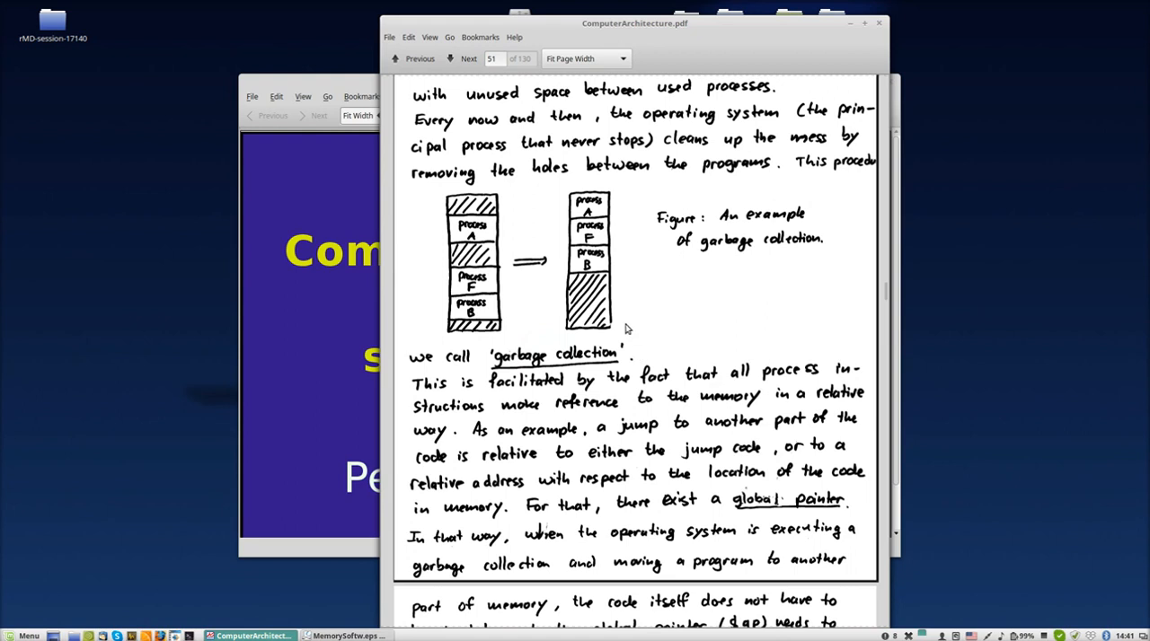
pyautogui.scroll(-3)
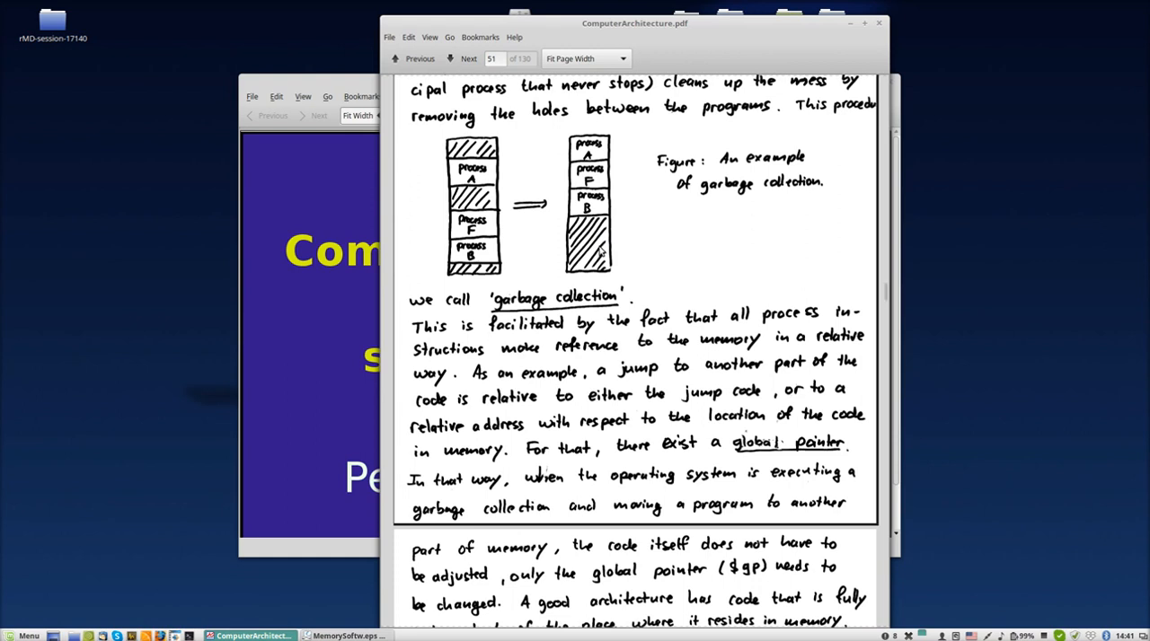
pyautogui.moveTo(607, 287)
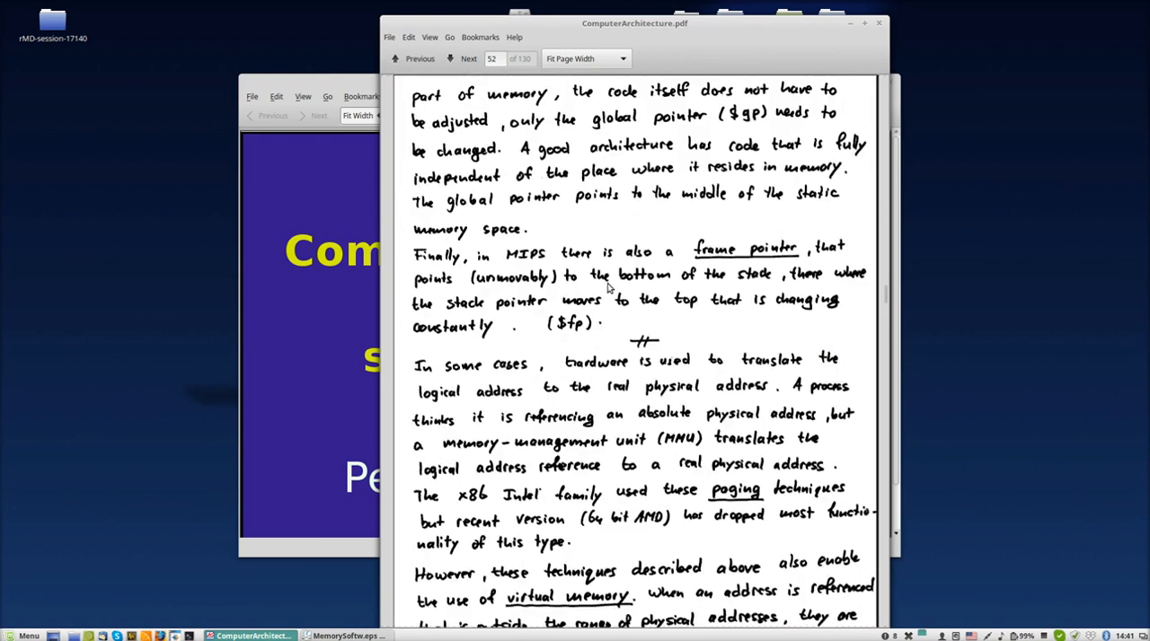
pyautogui.scroll(-3)
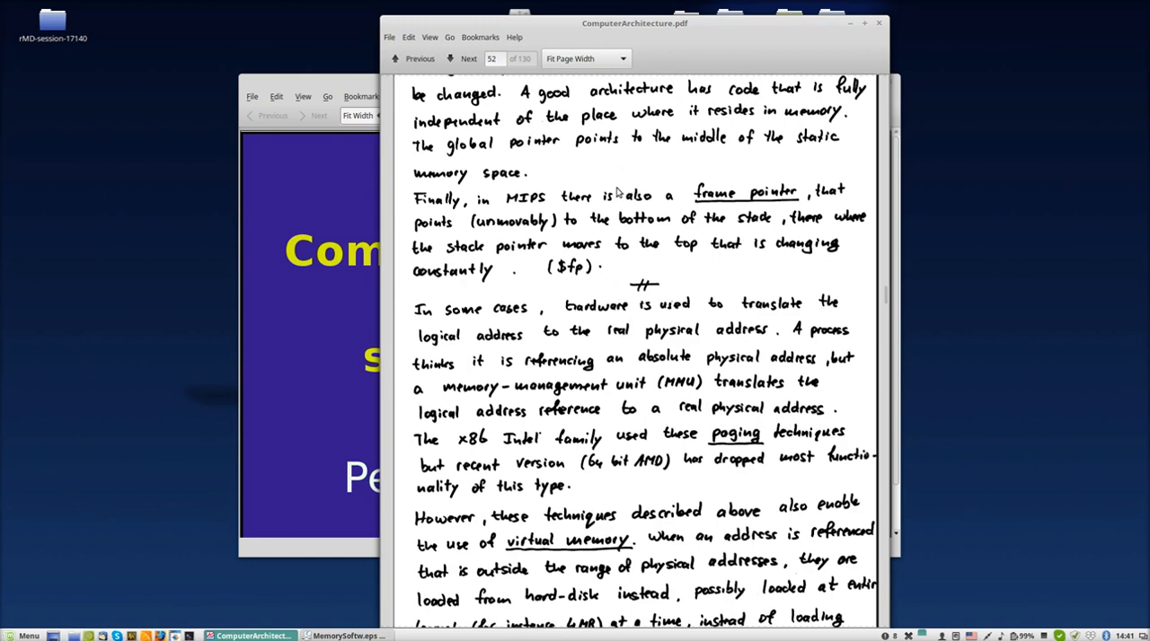
pyautogui.moveTo(542, 205)
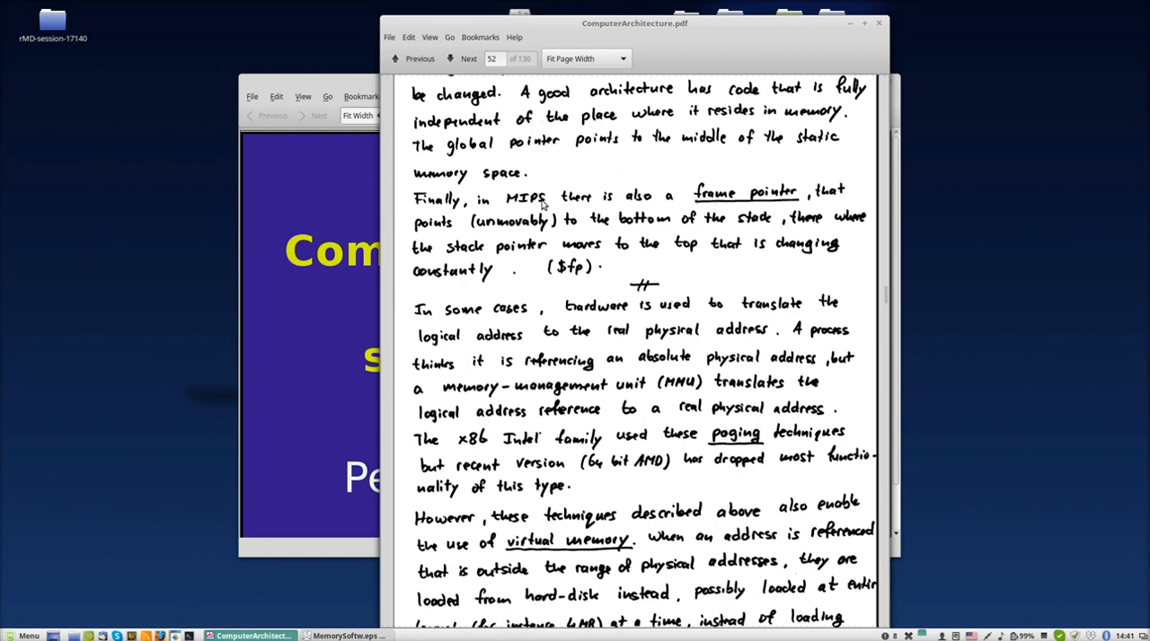
pyautogui.moveTo(751, 199)
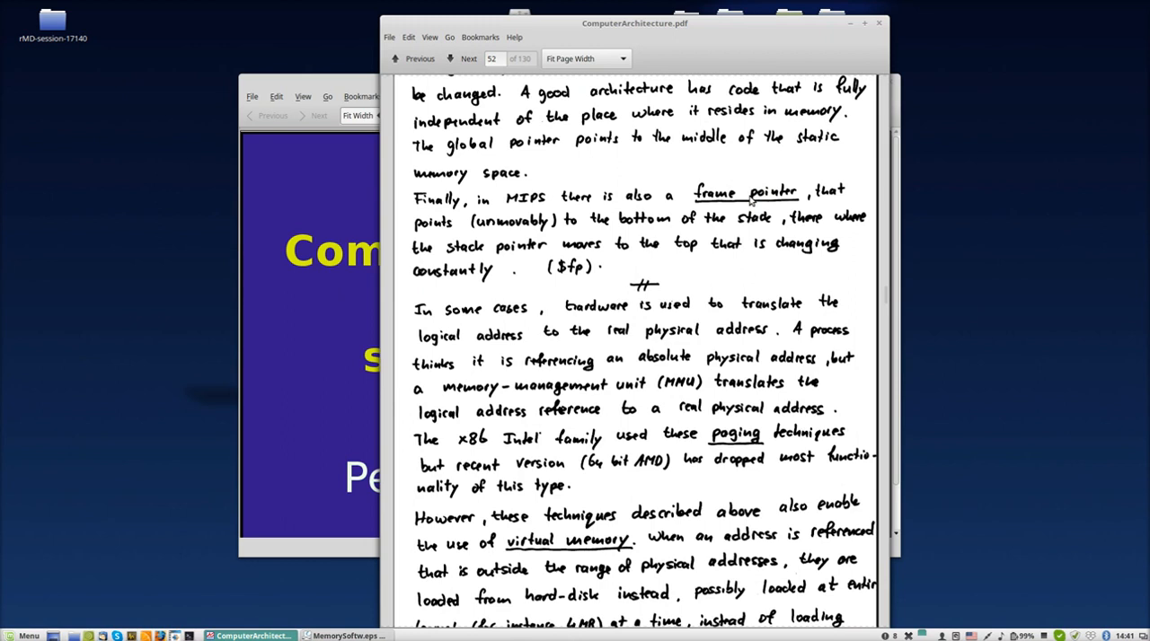
pyautogui.moveTo(557, 213)
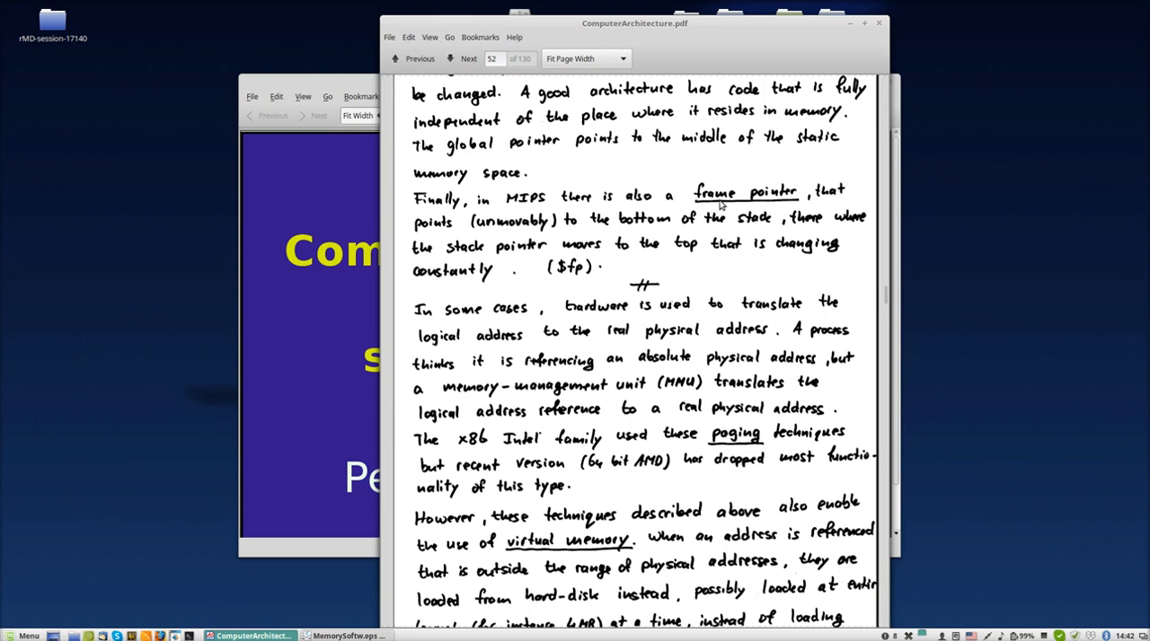
pyautogui.moveTo(751, 209)
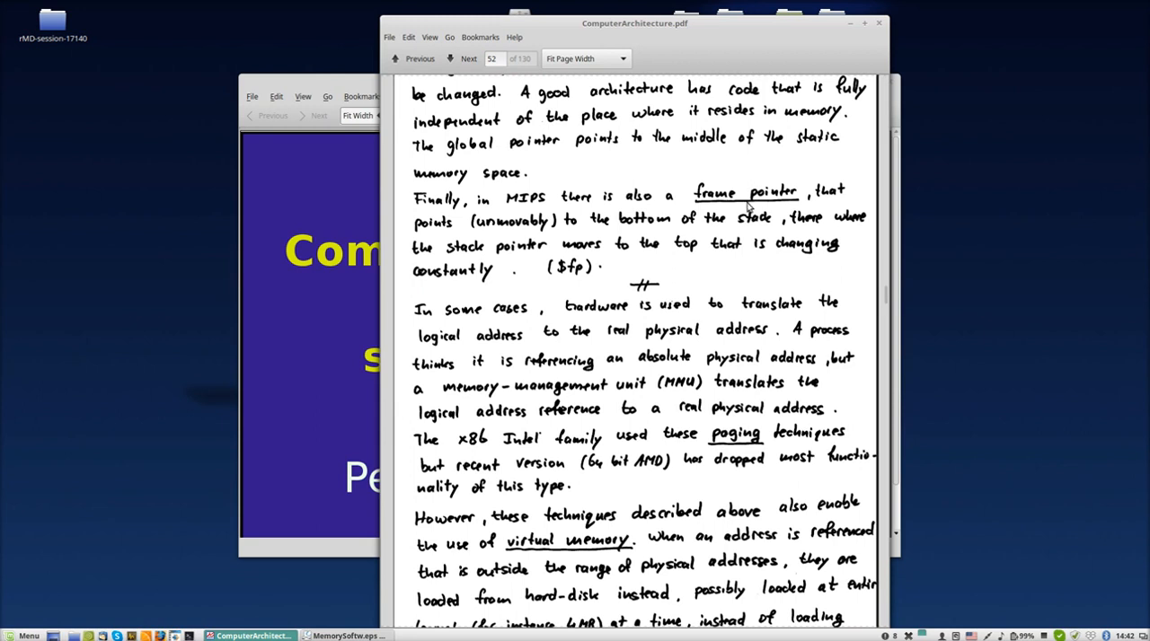
pyautogui.moveTo(710, 208)
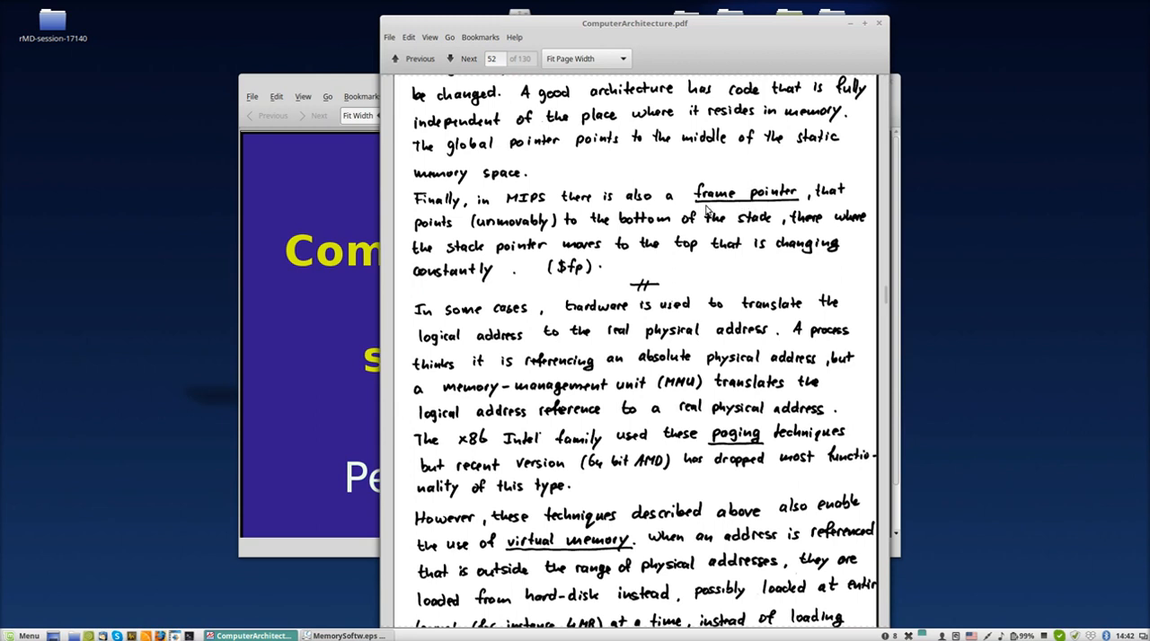
pyautogui.moveTo(607, 257)
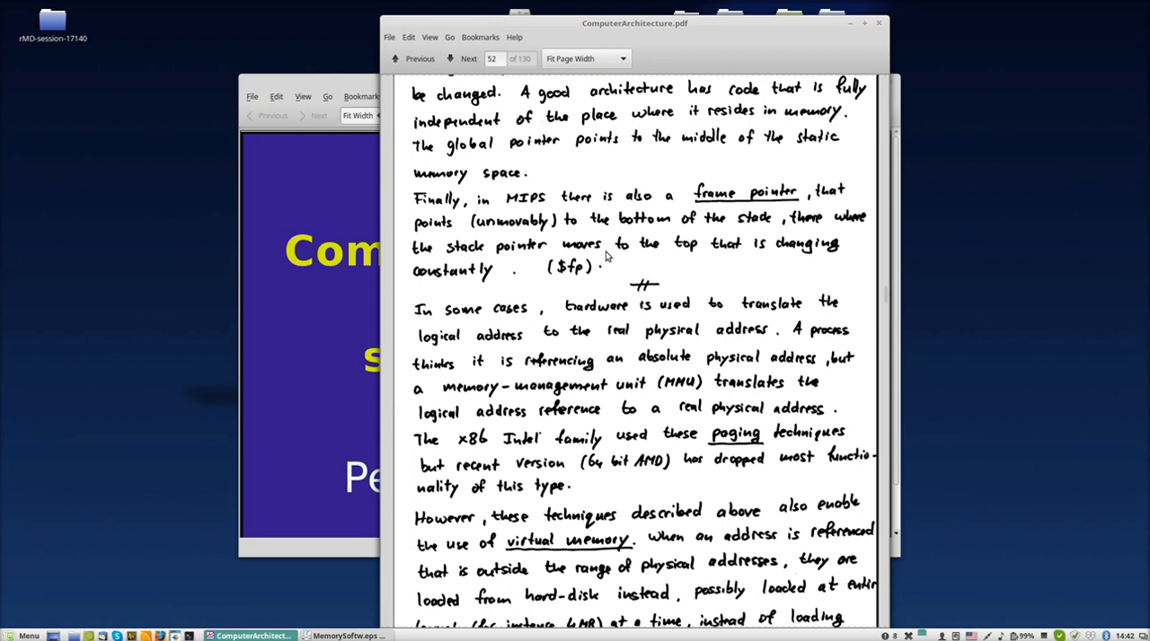
# Scroll page 52 past the virtual memory paragraph to the assembler addressing methods section
pyautogui.scroll(-3)
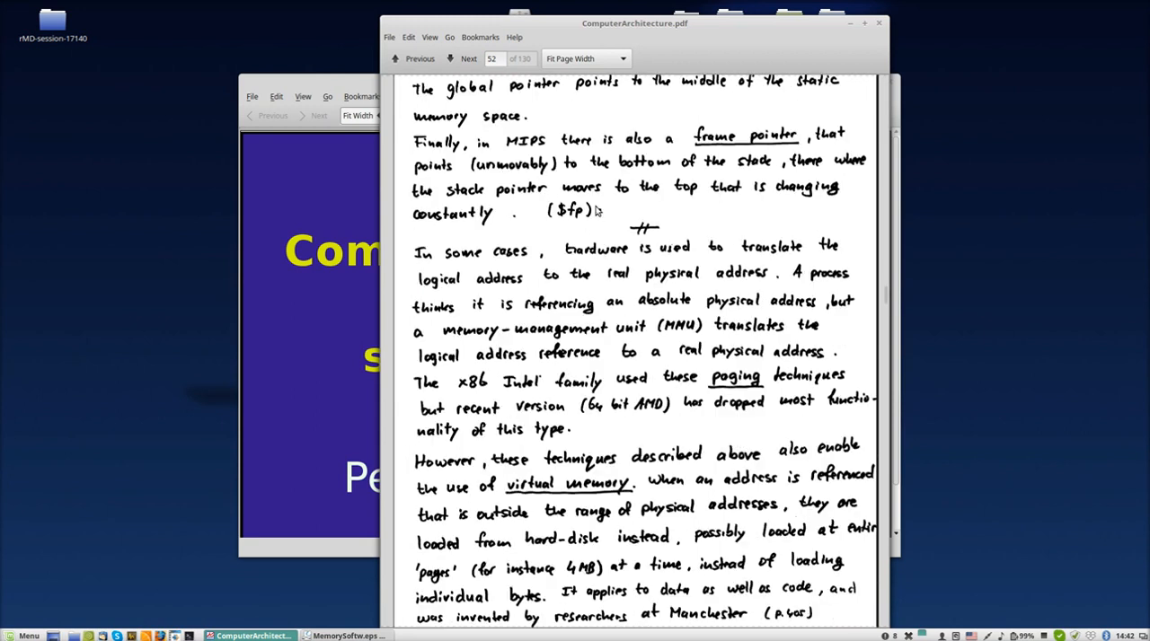
pyautogui.moveTo(593, 218)
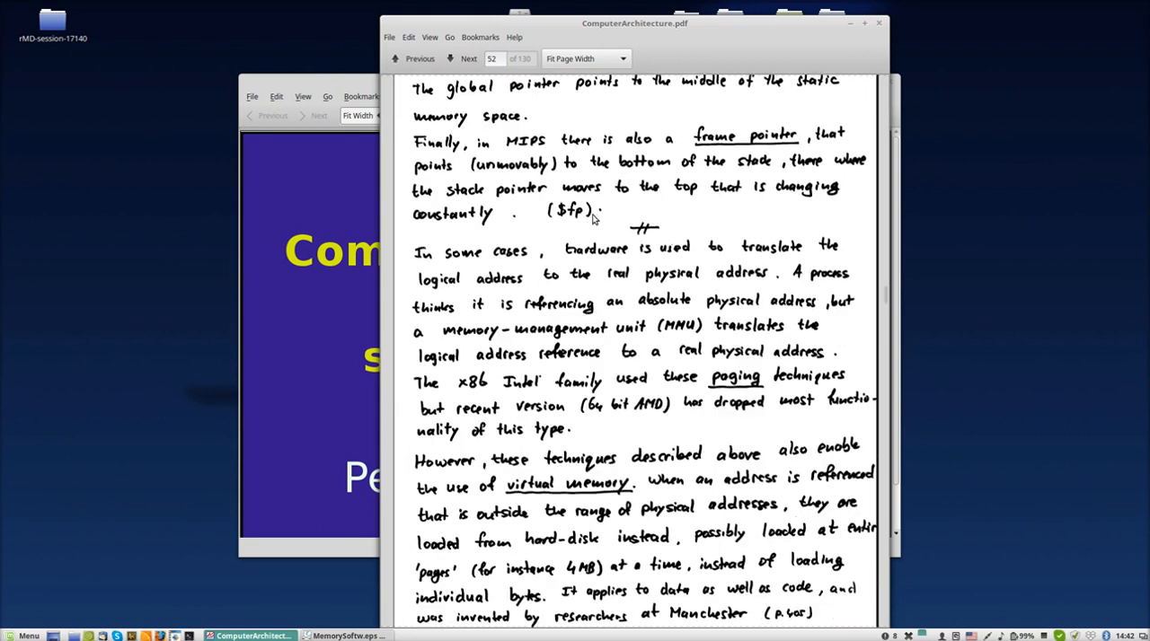
pyautogui.scroll(-3)
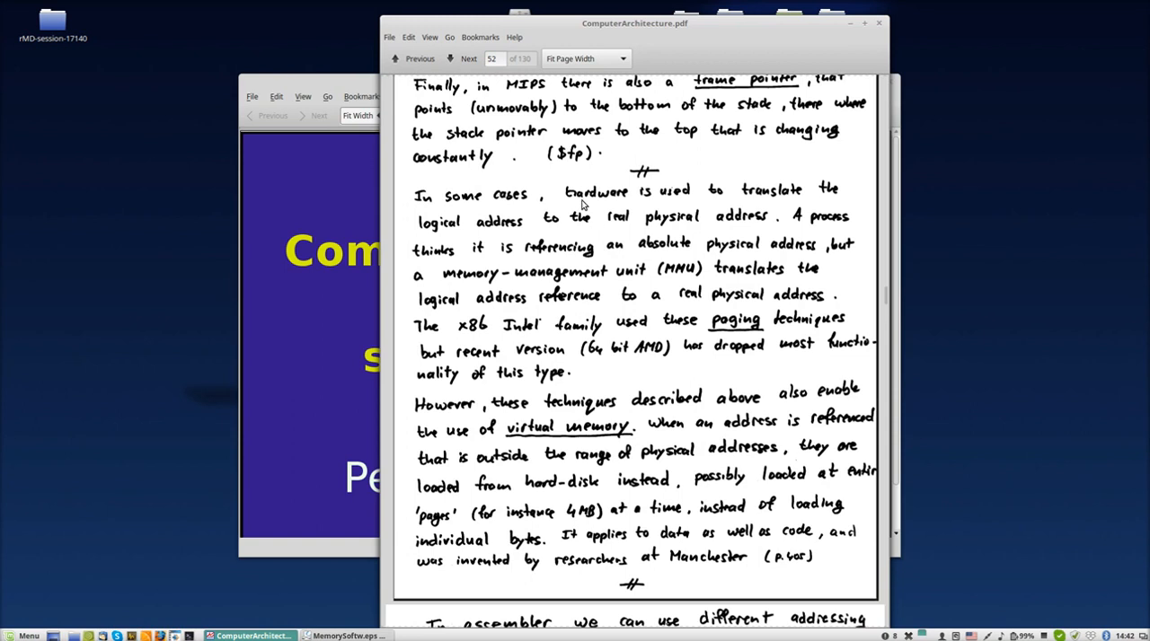
pyautogui.scroll(-3)
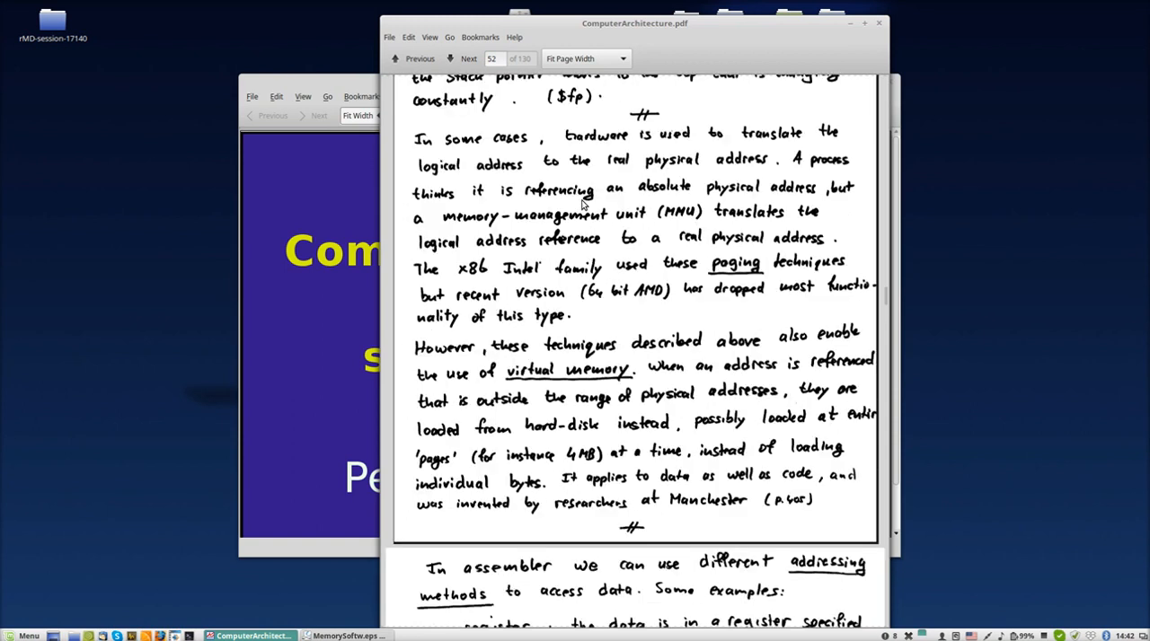
pyautogui.scroll(-3)
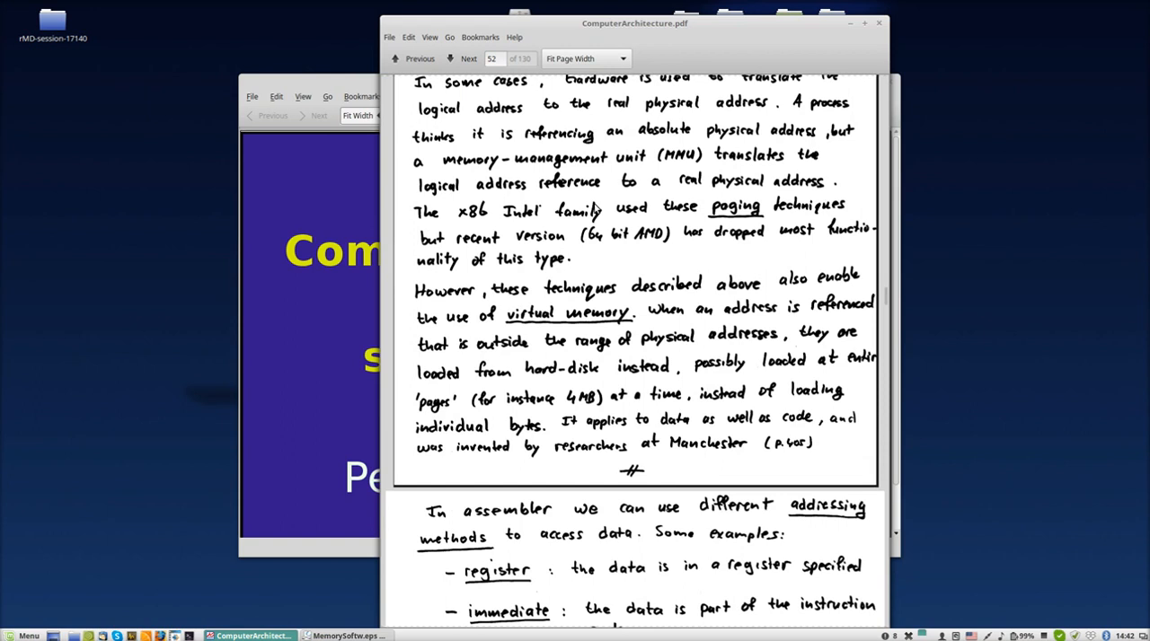
pyautogui.moveTo(1013, 583)
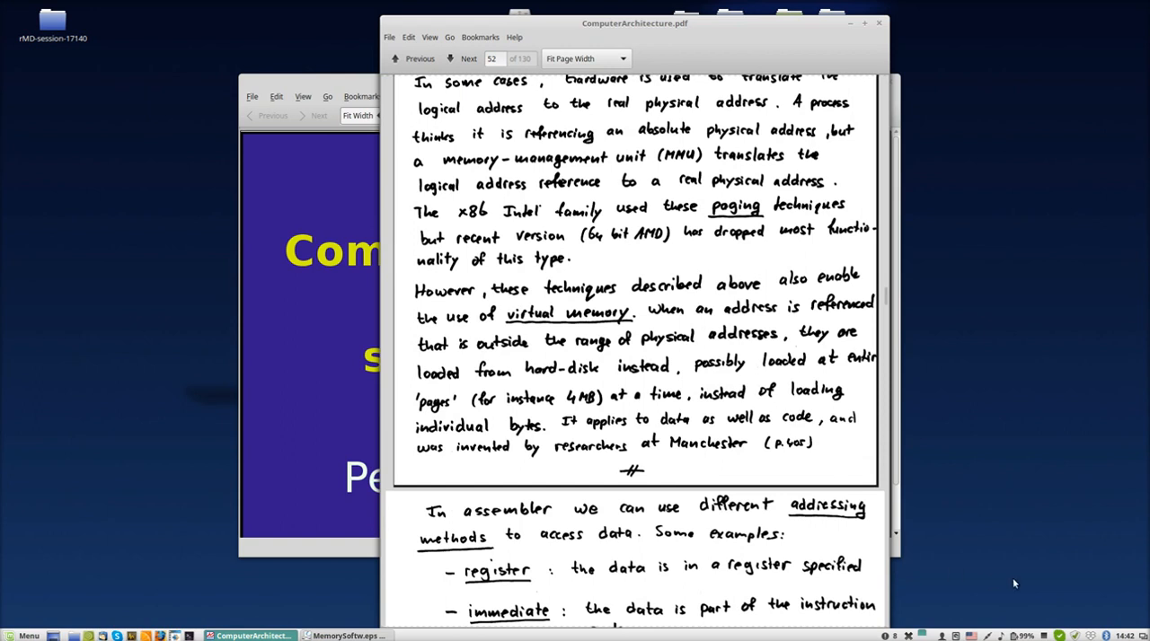